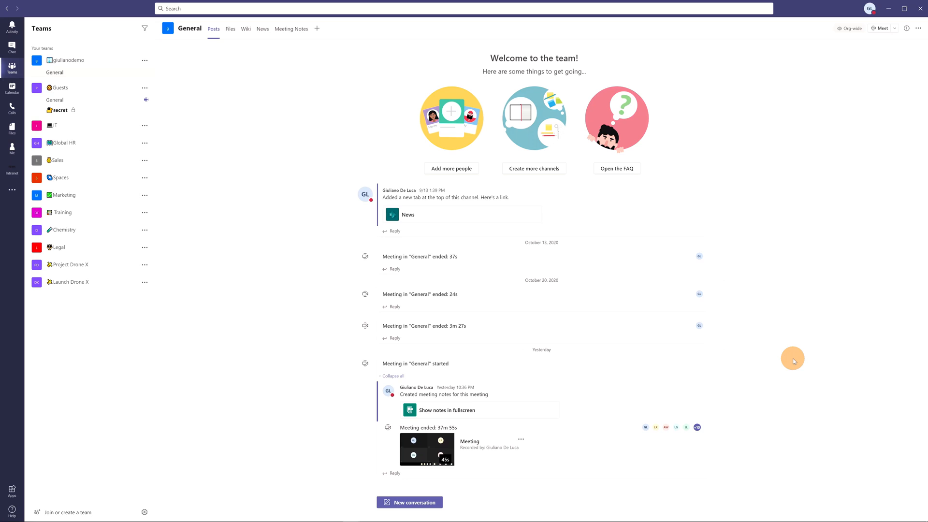
mouse_move(787, 139)
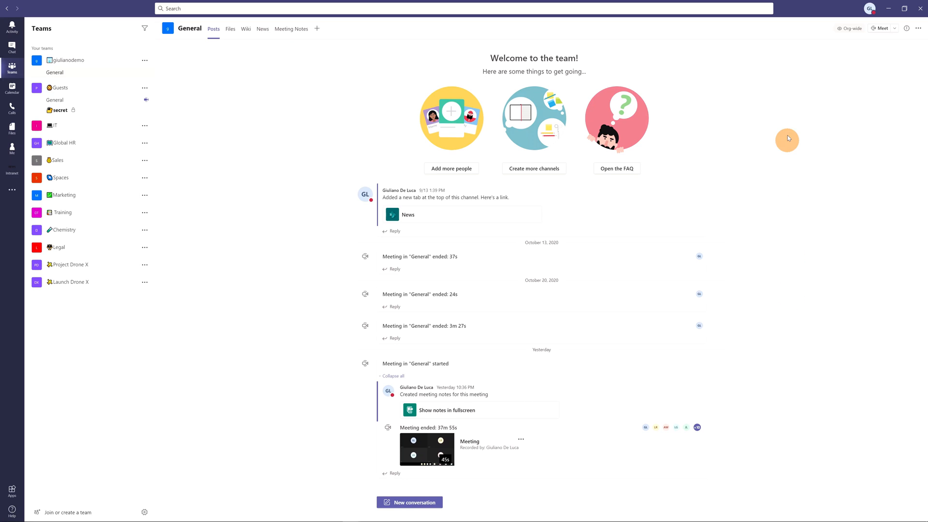
mouse_move(852, 28)
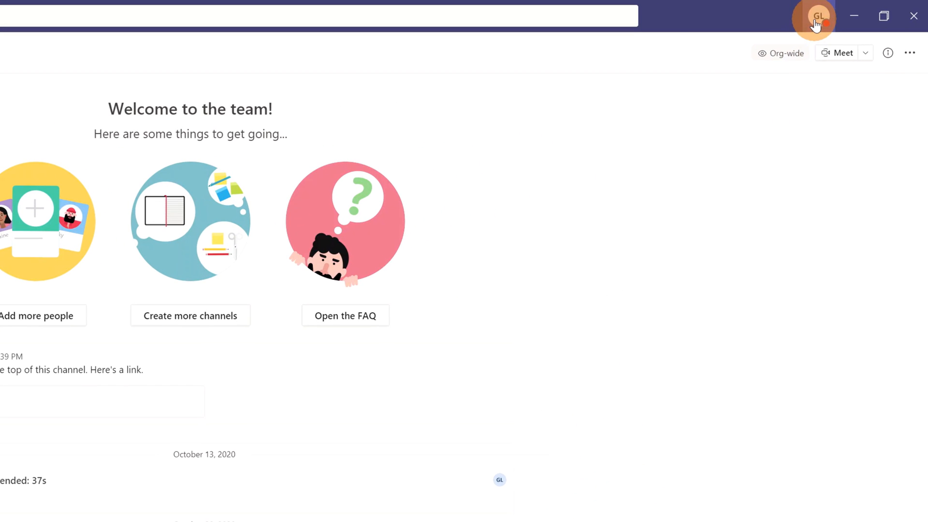
- Review the Teams app settings from the profile menu, then switch to the Calendar view
left_click(819, 16)
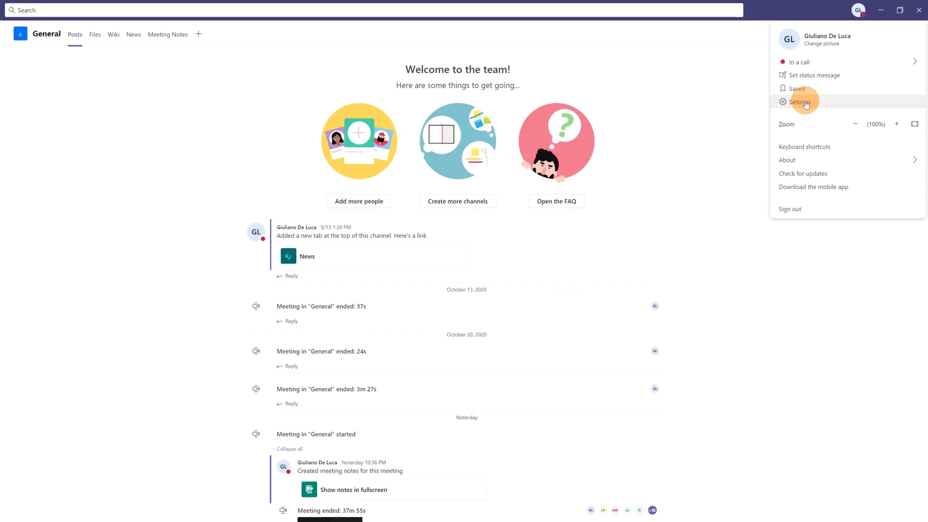
left_click(799, 102)
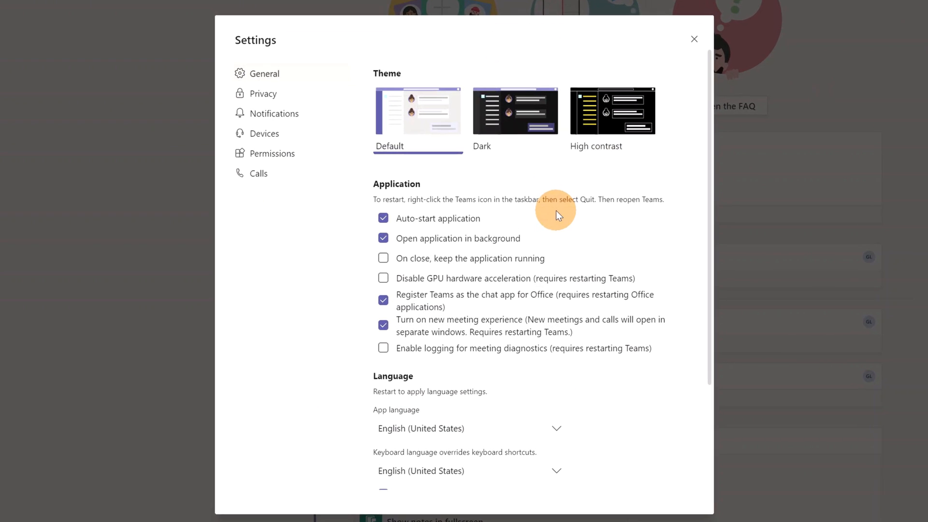
mouse_move(415, 337)
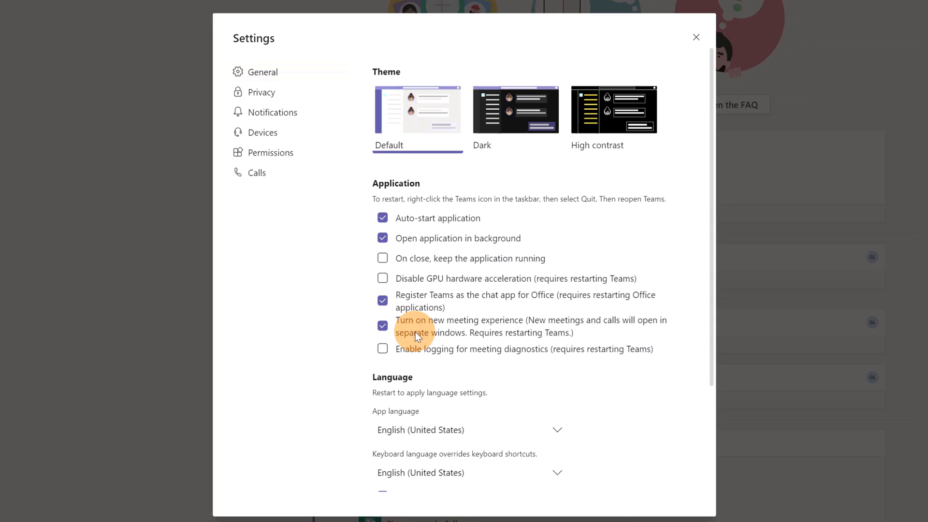
mouse_move(346, 329)
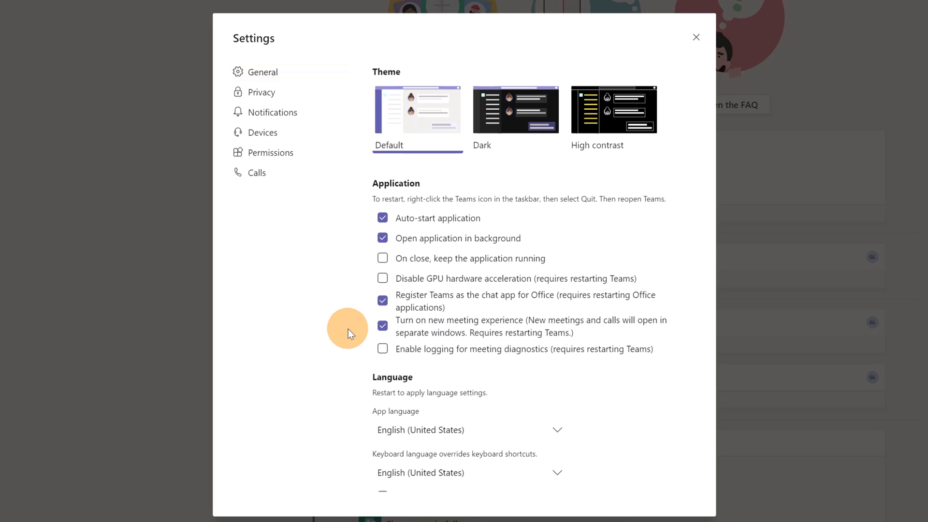
mouse_move(383, 326)
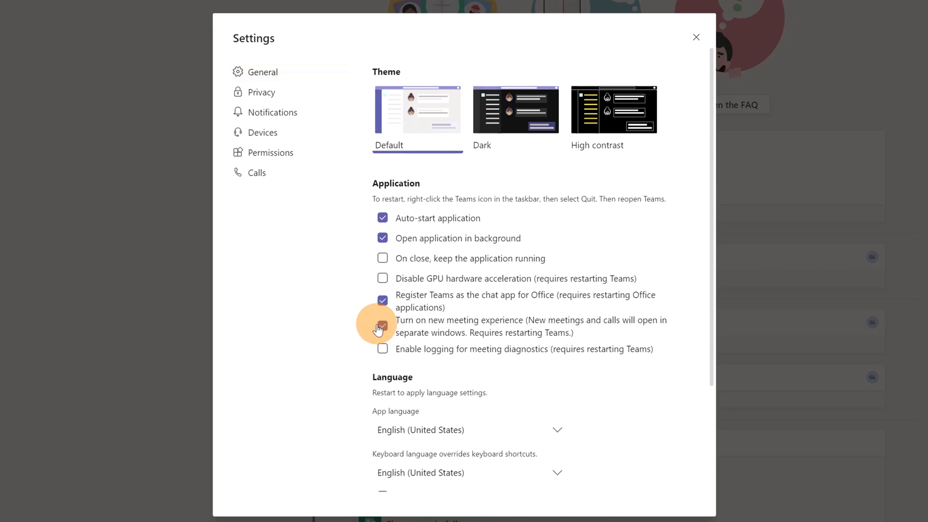
left_click(383, 326)
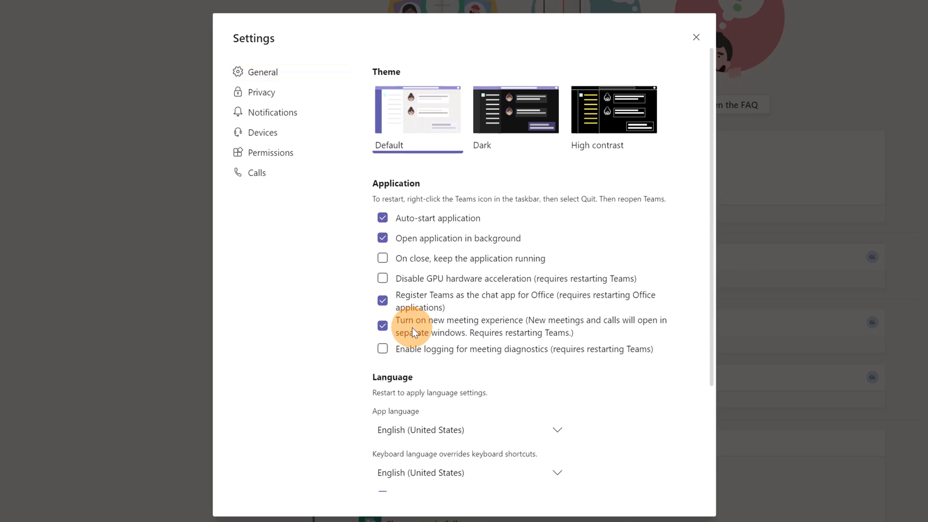
mouse_move(679, 113)
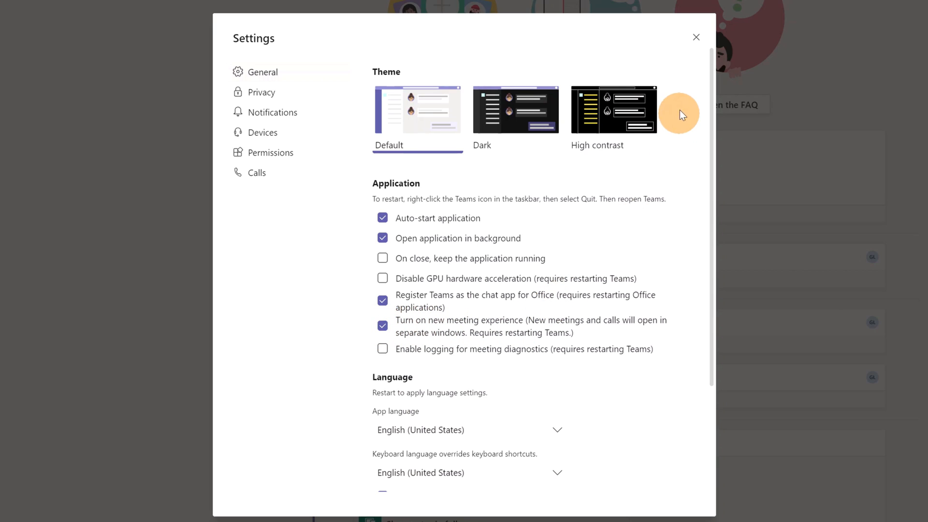
mouse_move(696, 36)
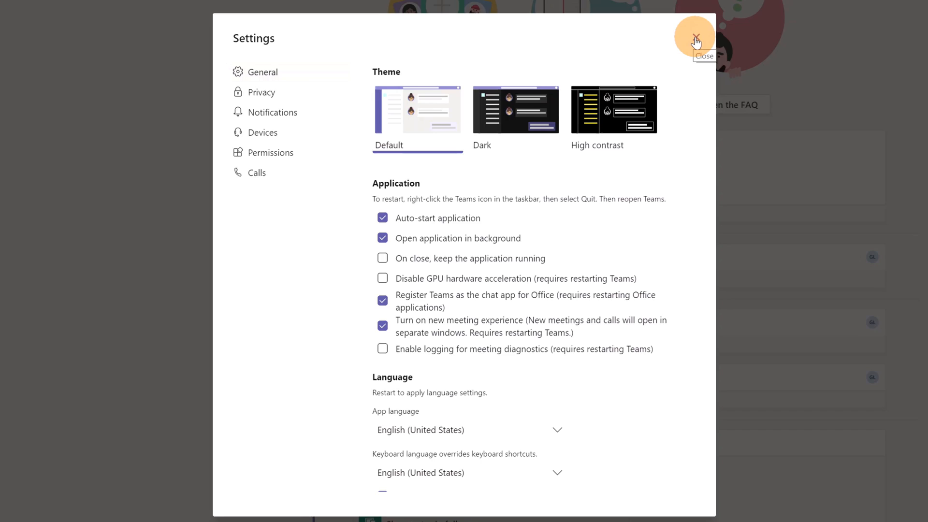
left_click(695, 40)
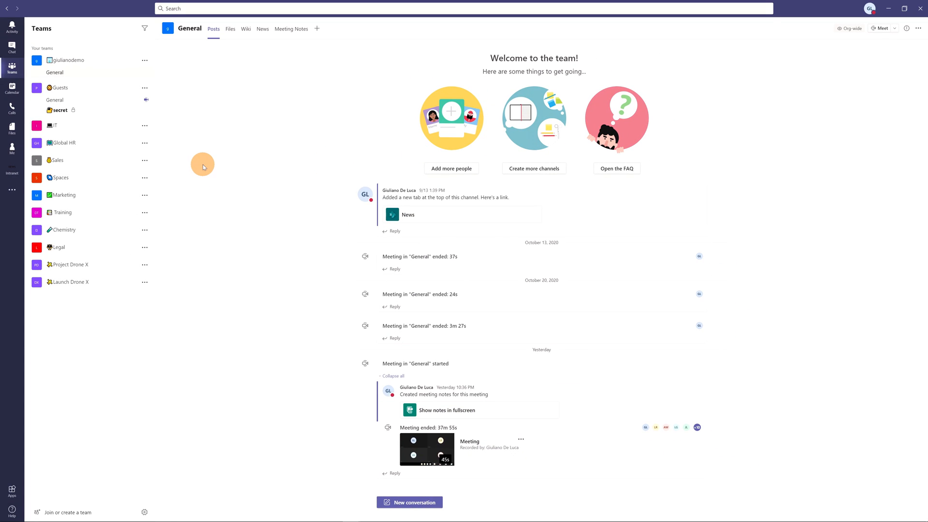
left_click(11, 86)
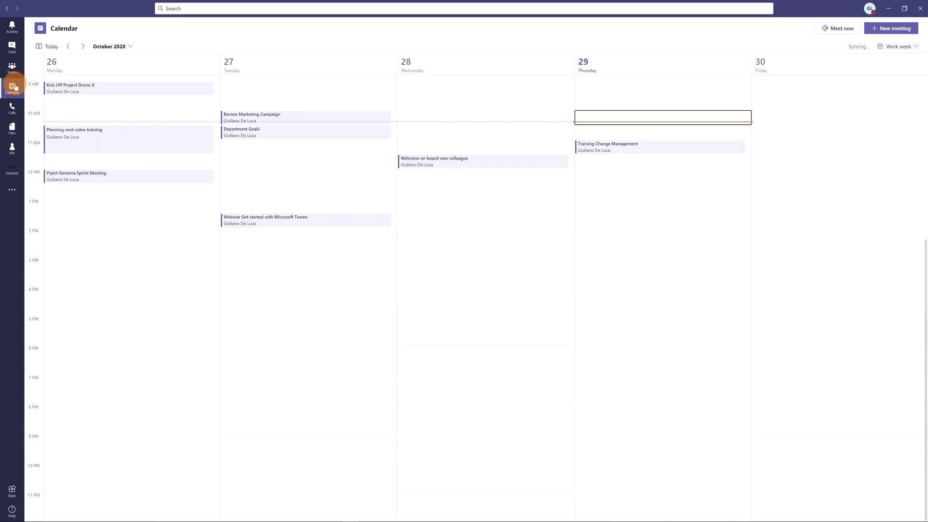
mouse_move(639, 146)
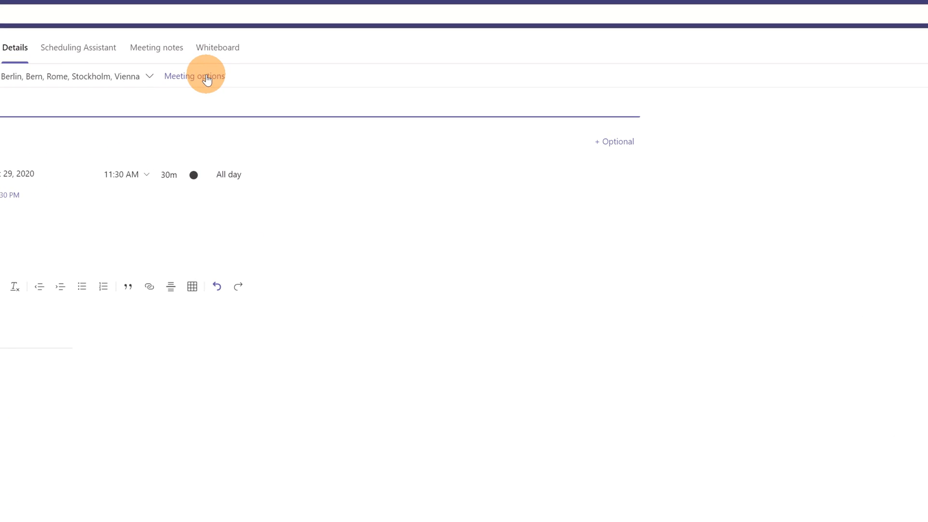
- Open the meeting options in Edge and review the lobby-bypass and presenter choices
left_click(194, 75)
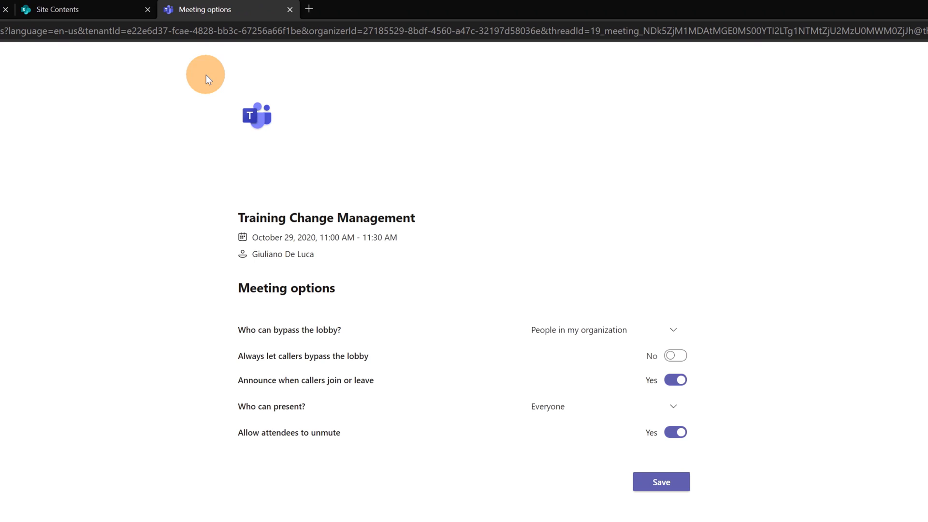
mouse_move(679, 271)
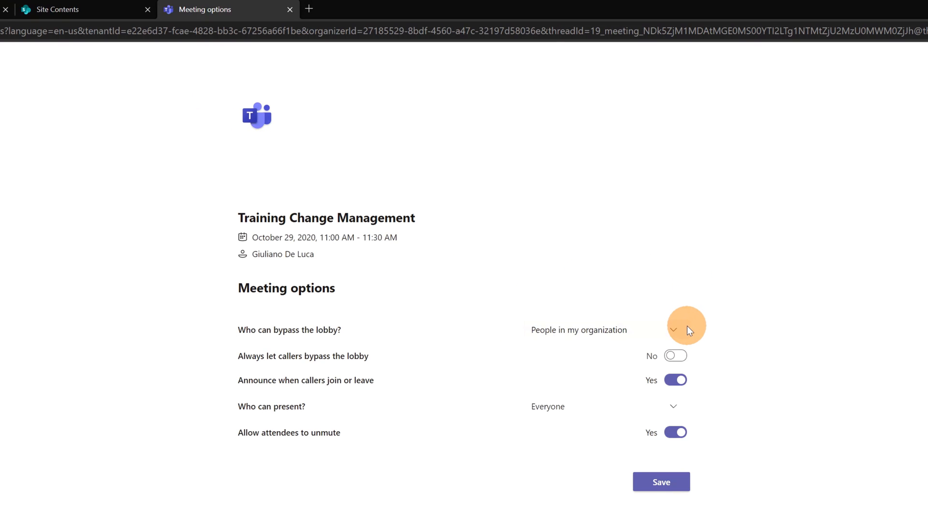
left_click(673, 329)
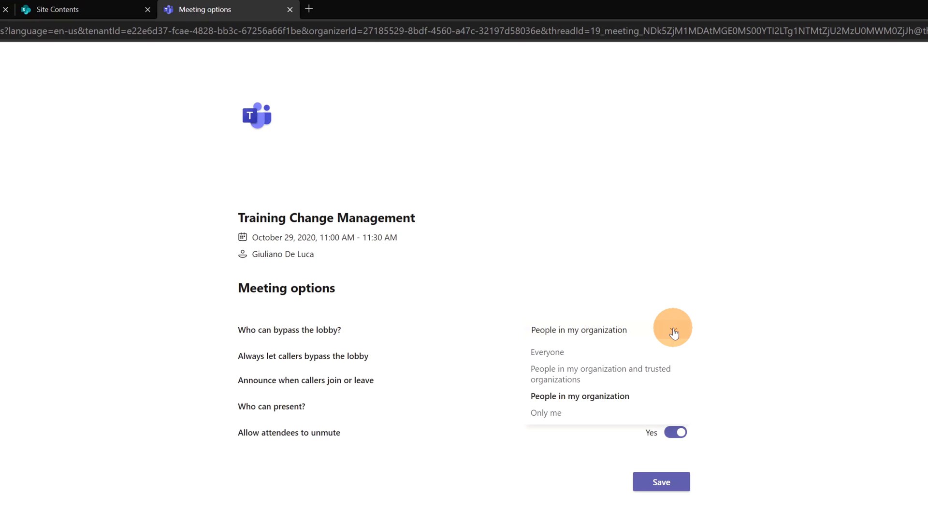
mouse_move(708, 334)
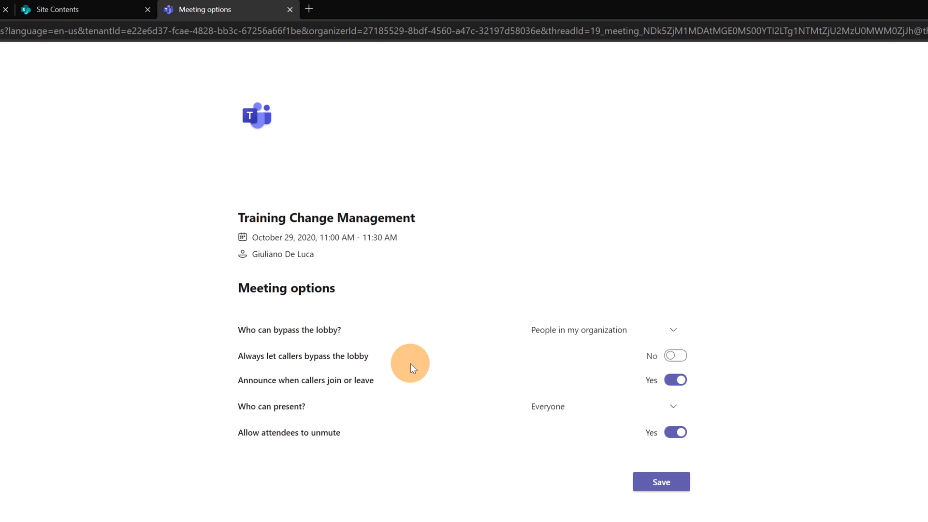
mouse_move(590, 360)
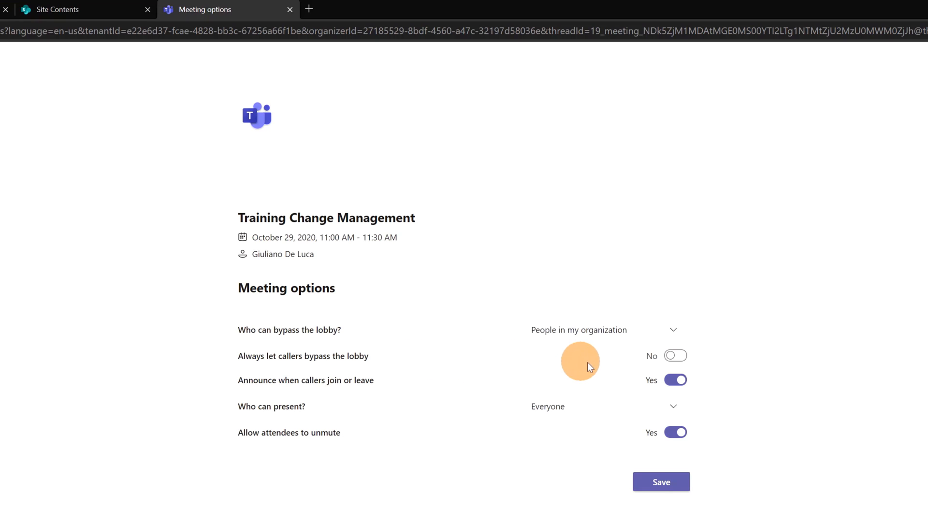
mouse_move(644, 384)
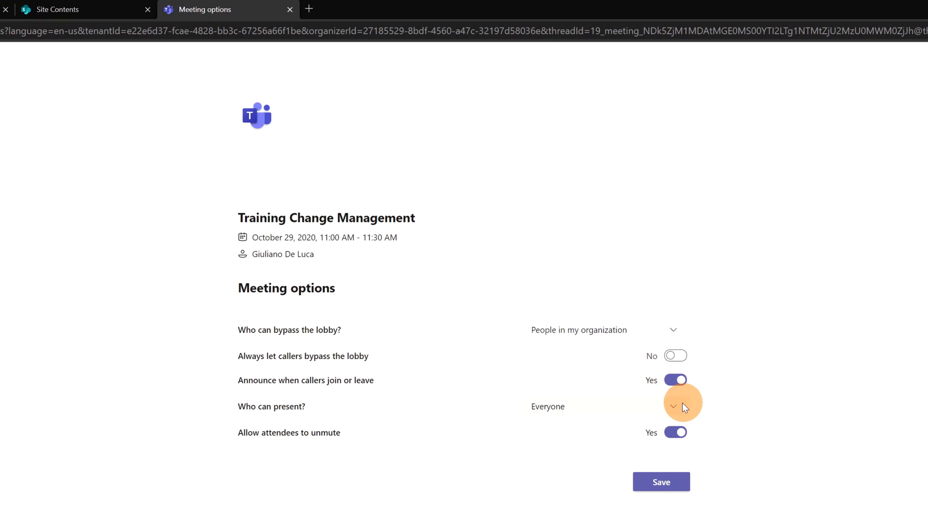
left_click(673, 407)
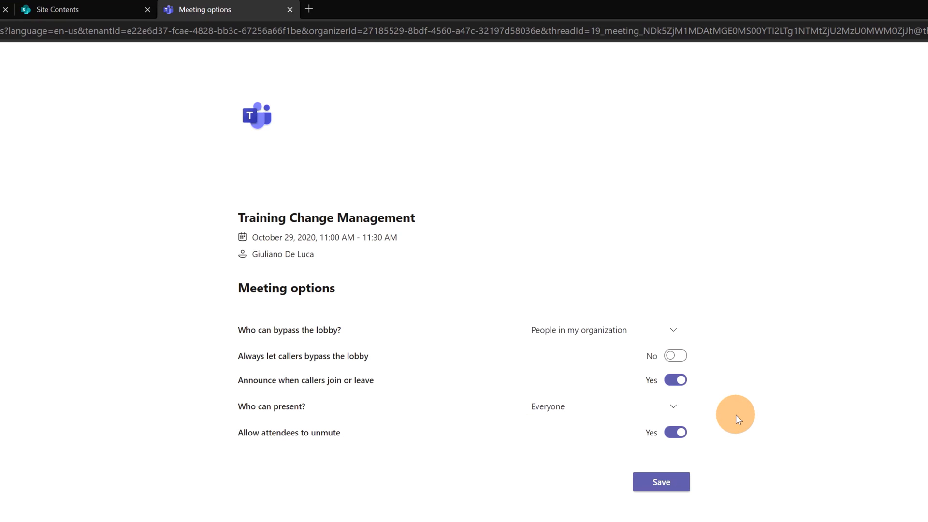
mouse_move(697, 452)
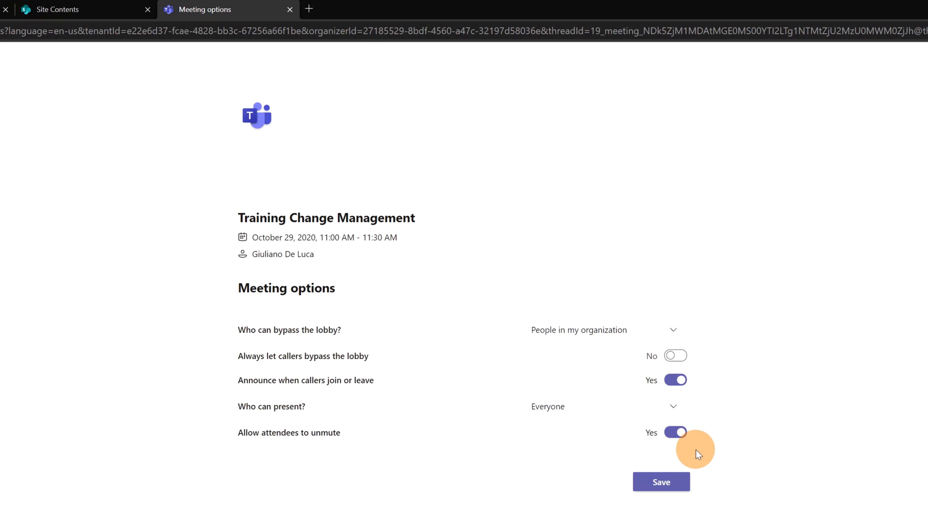
mouse_move(665, 451)
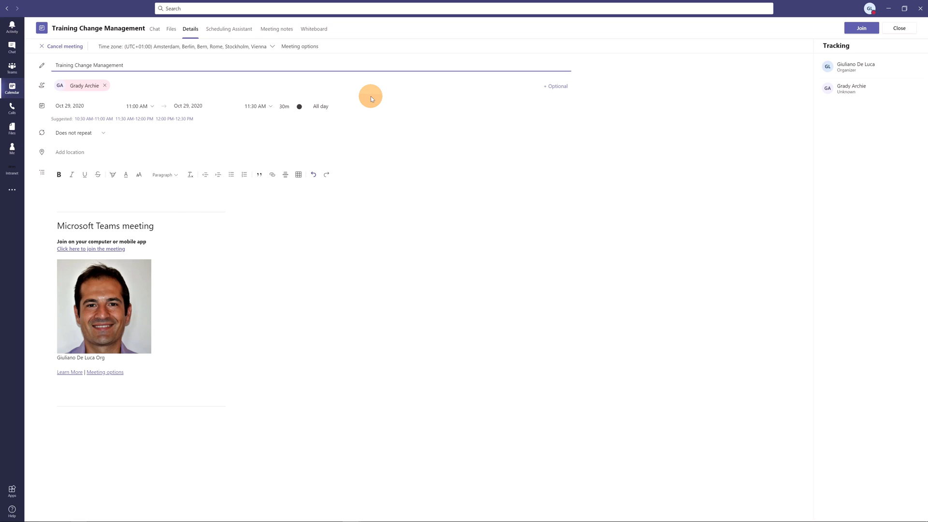
mouse_move(365, 89)
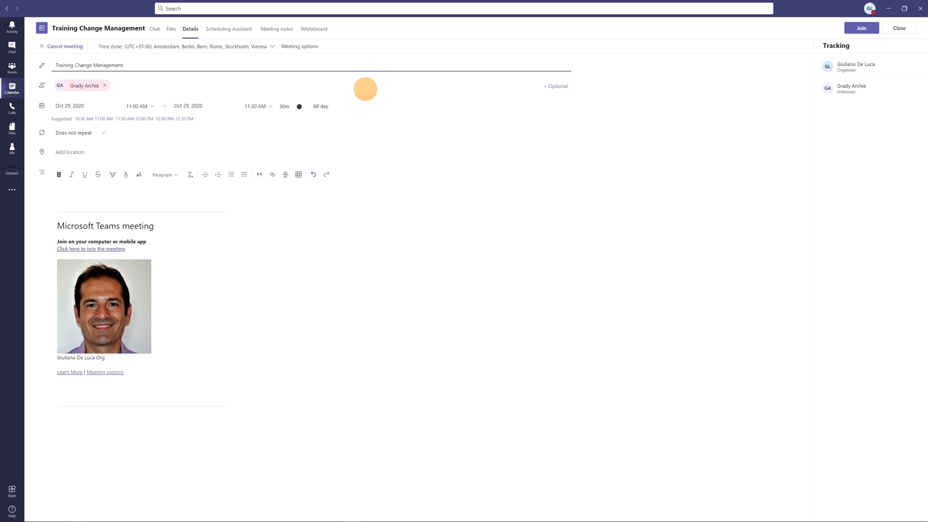
mouse_move(172, 81)
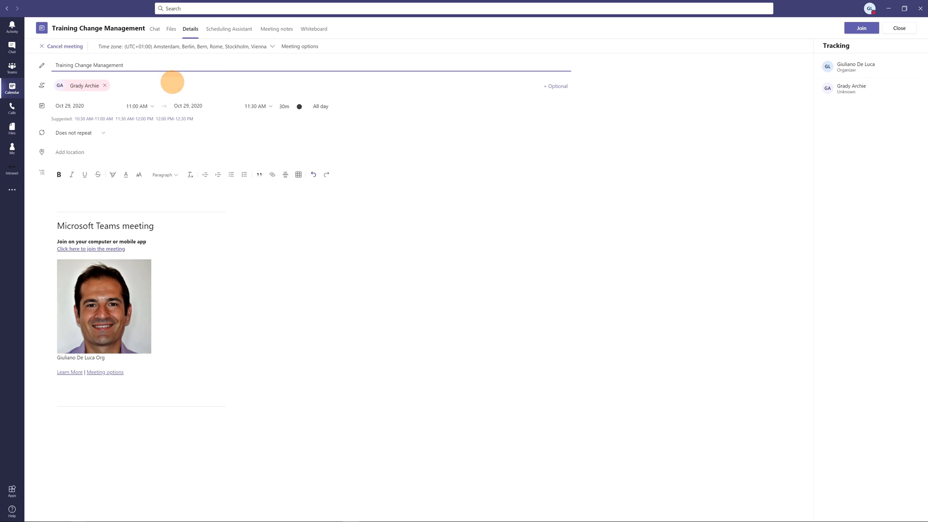
mouse_move(300, 85)
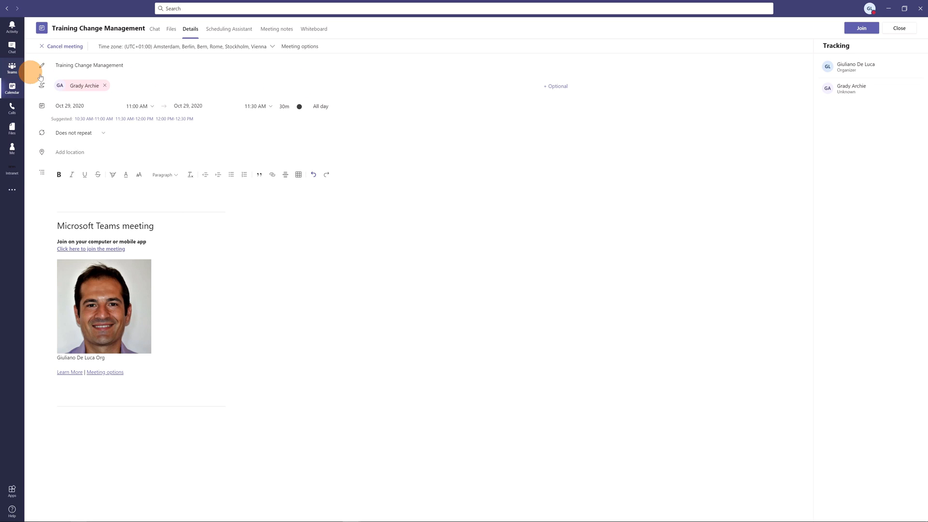
- Return to the giulianodemo General channel posts via the Teams rail
left_click(11, 66)
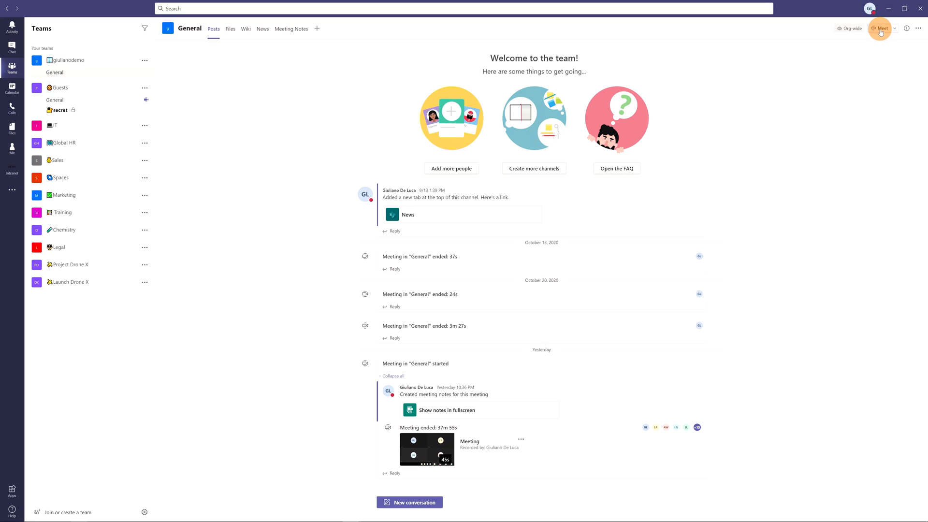
- Start a Meet now in the General channel with the microphone switched off before joining
left_click(880, 28)
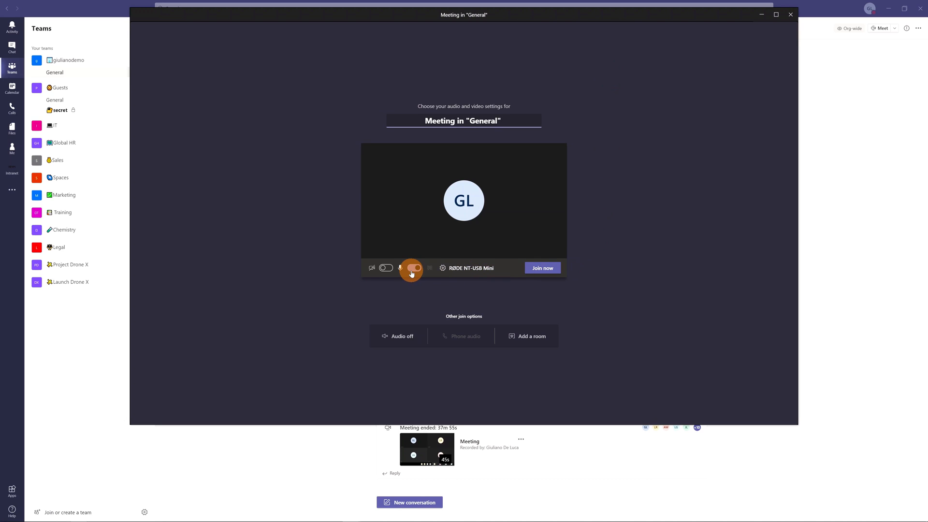
left_click(411, 268)
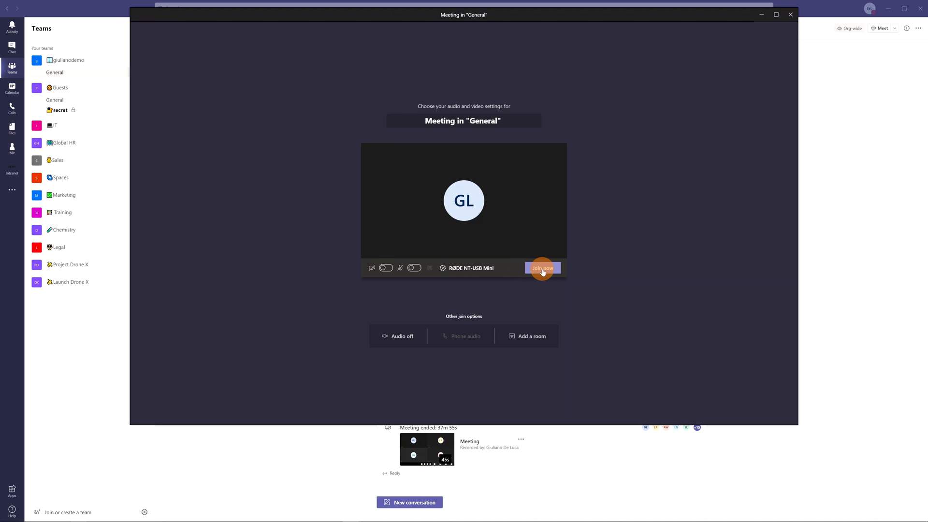
left_click(542, 268)
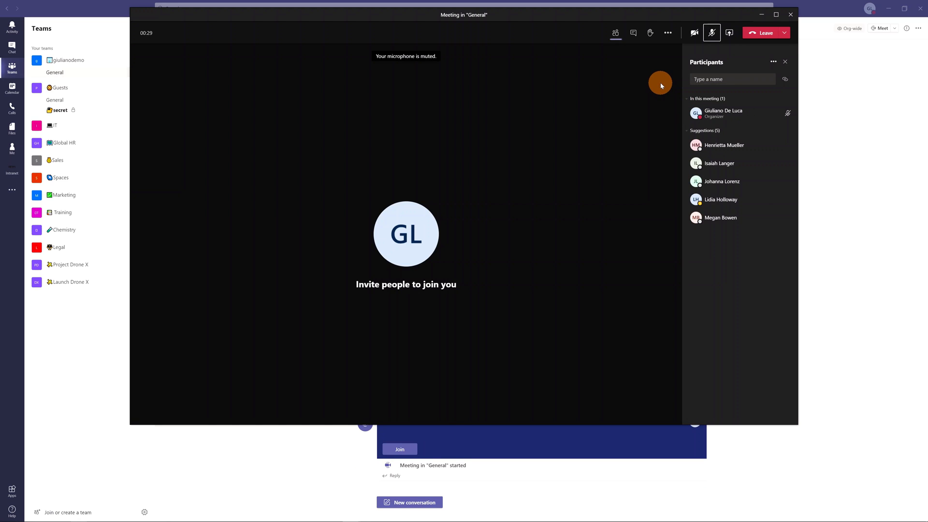
mouse_move(524, 278)
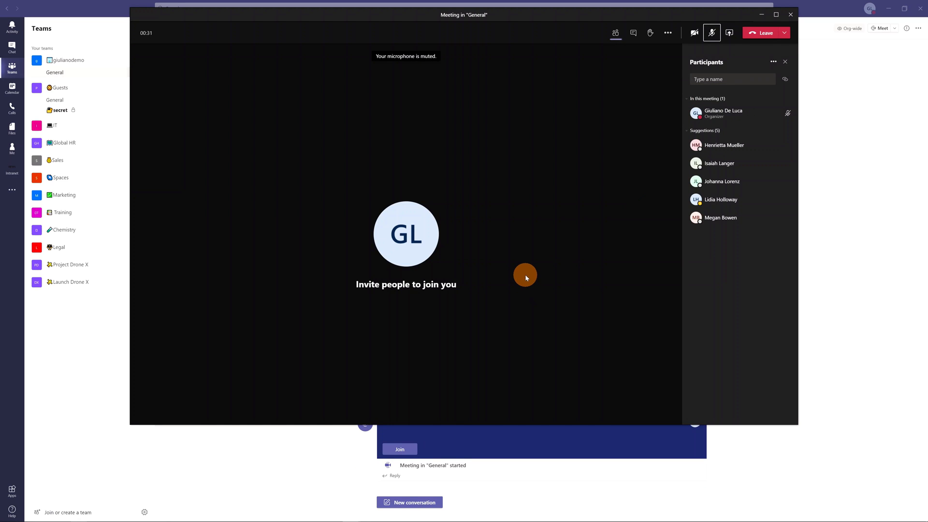
mouse_move(524, 301)
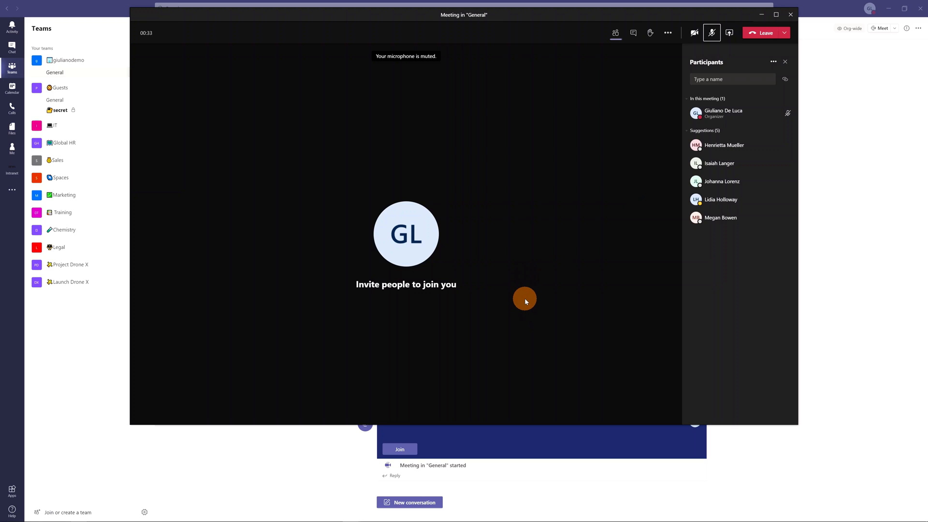
mouse_move(528, 310)
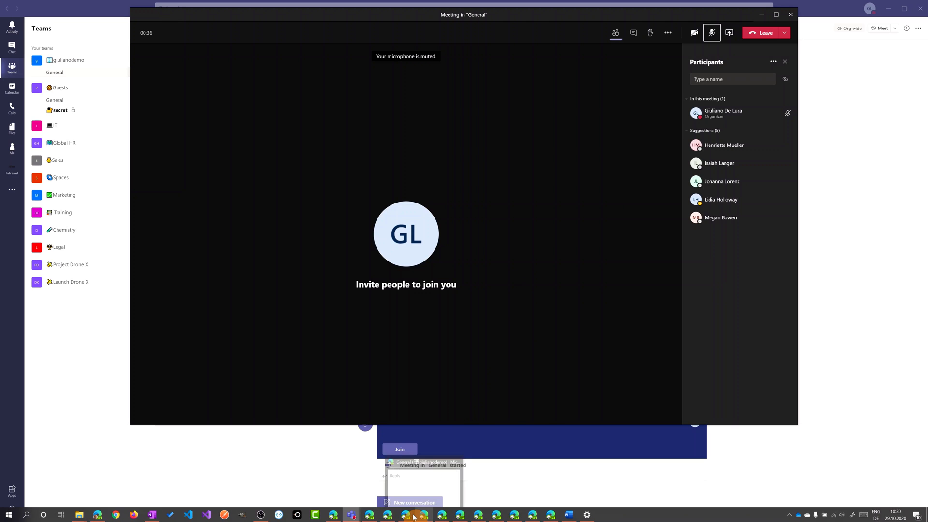
mouse_move(373, 514)
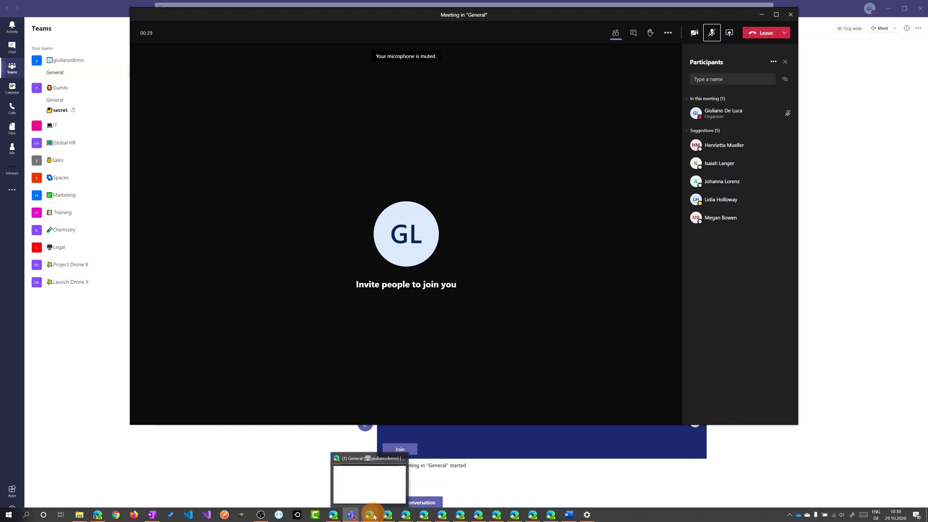
mouse_move(374, 513)
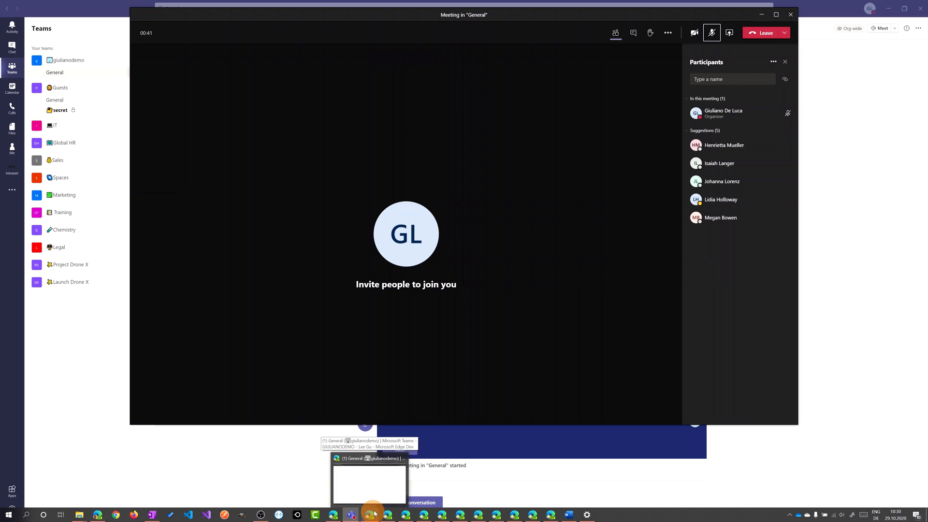
mouse_move(418, 514)
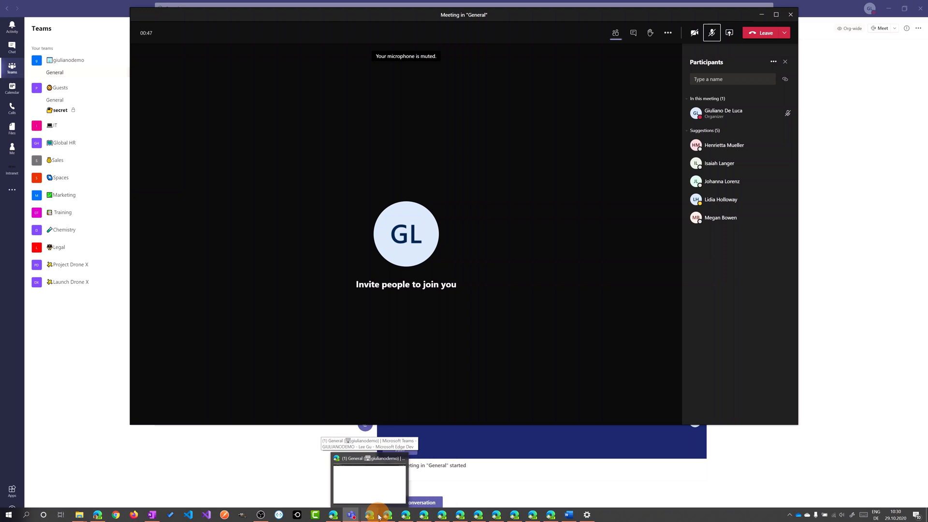
mouse_move(371, 512)
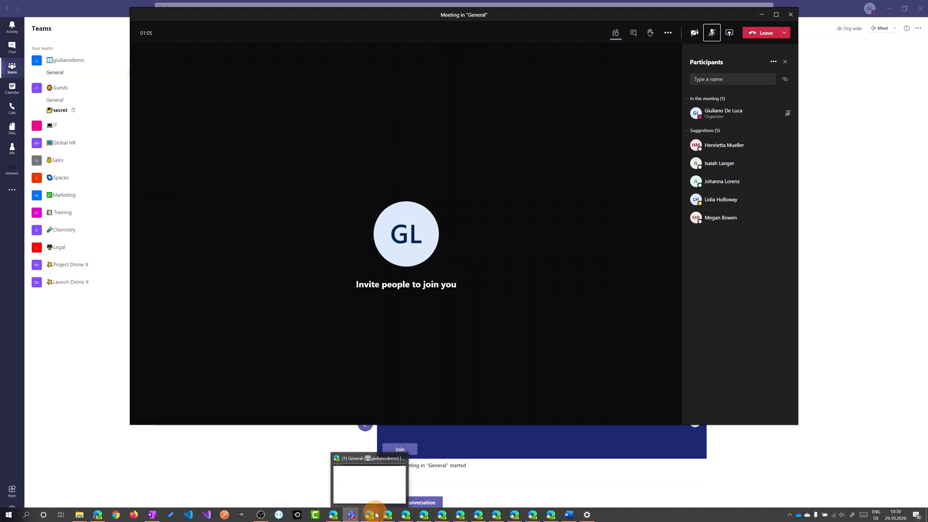
mouse_move(551, 219)
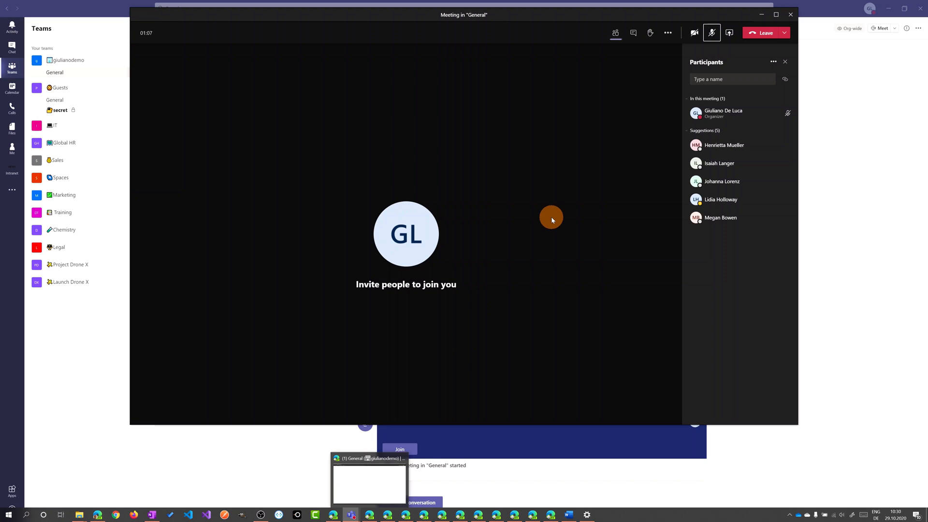
- Save the in-meeting options unchanged from More actions and close the options pane
left_click(668, 33)
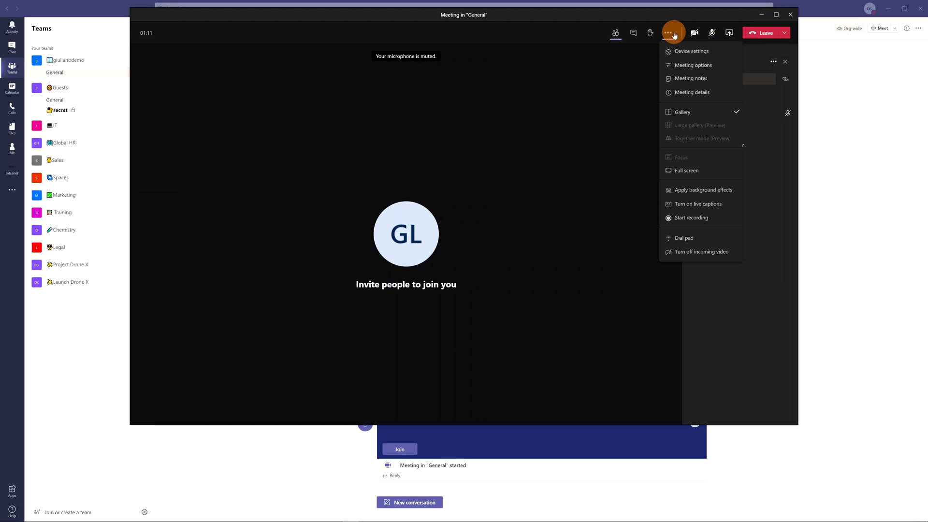
mouse_move(690, 52)
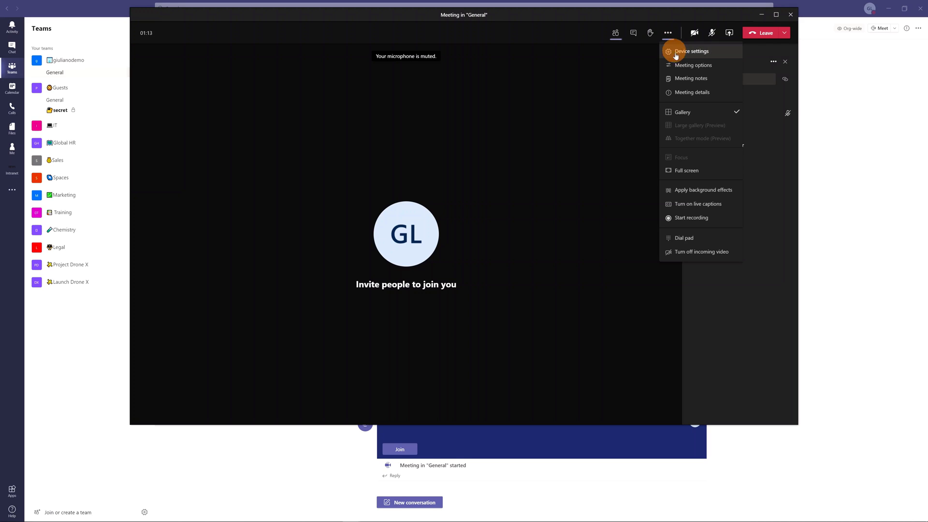
mouse_move(693, 65)
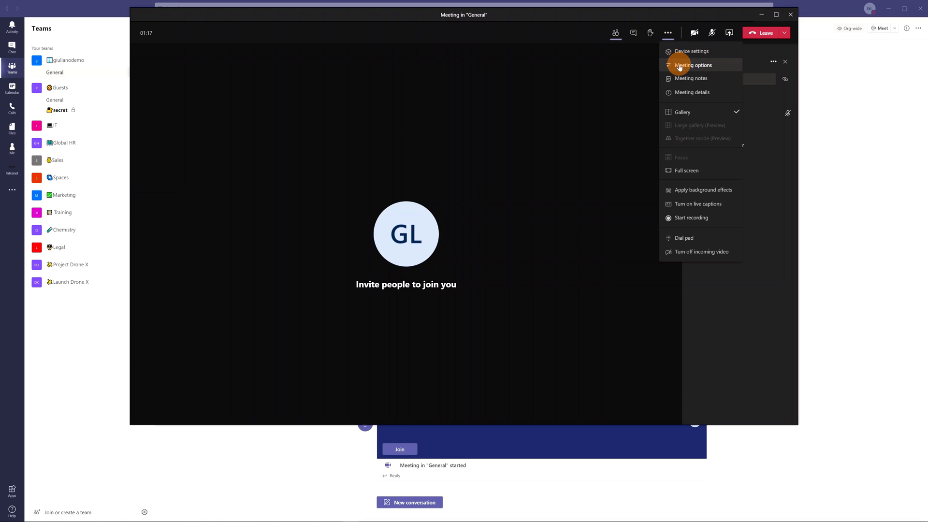
mouse_move(692, 65)
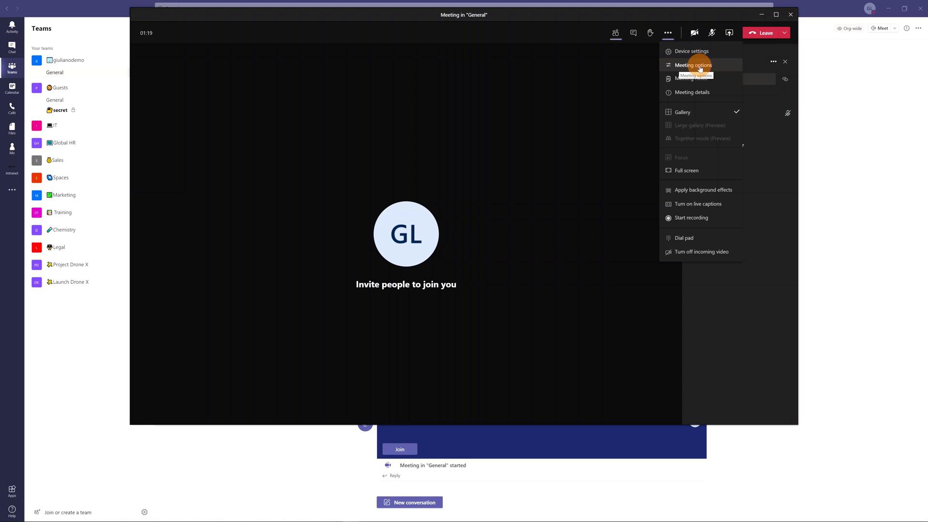
left_click(692, 65)
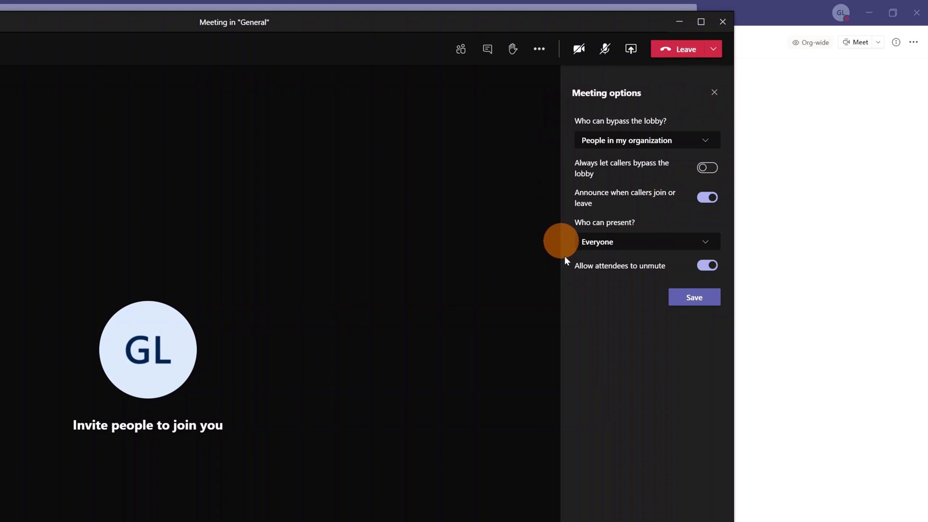
mouse_move(657, 328)
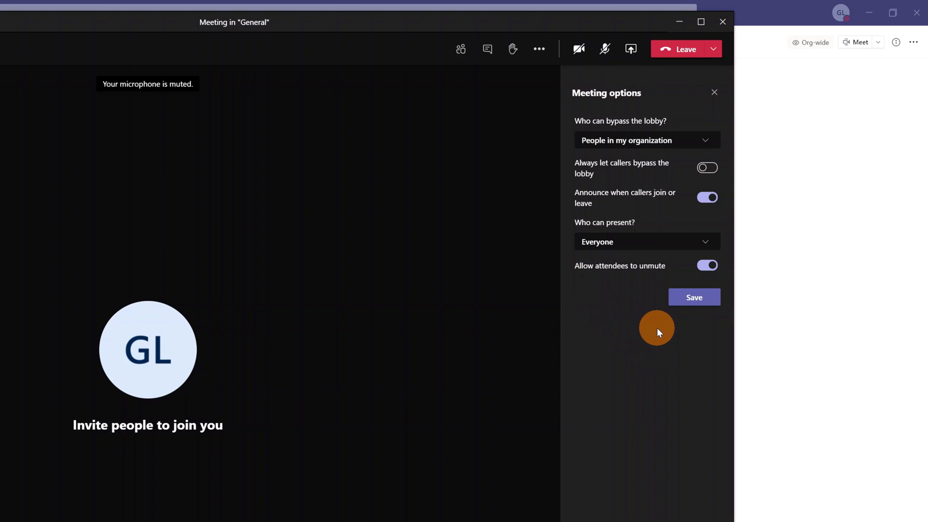
mouse_move(572, 128)
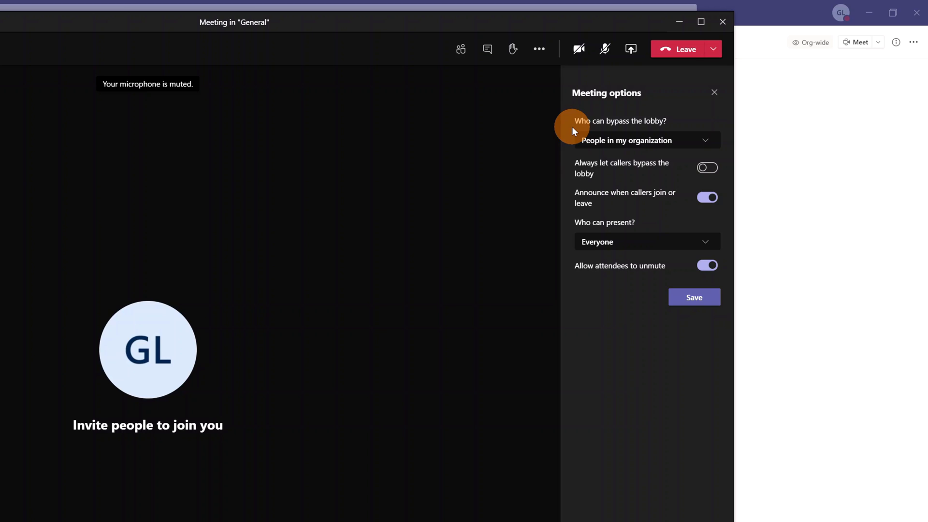
mouse_move(564, 171)
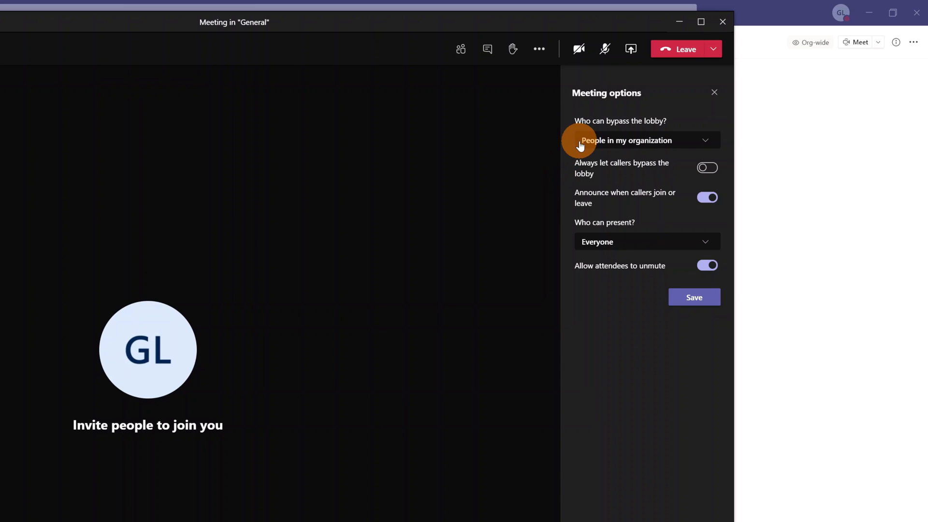
mouse_move(577, 207)
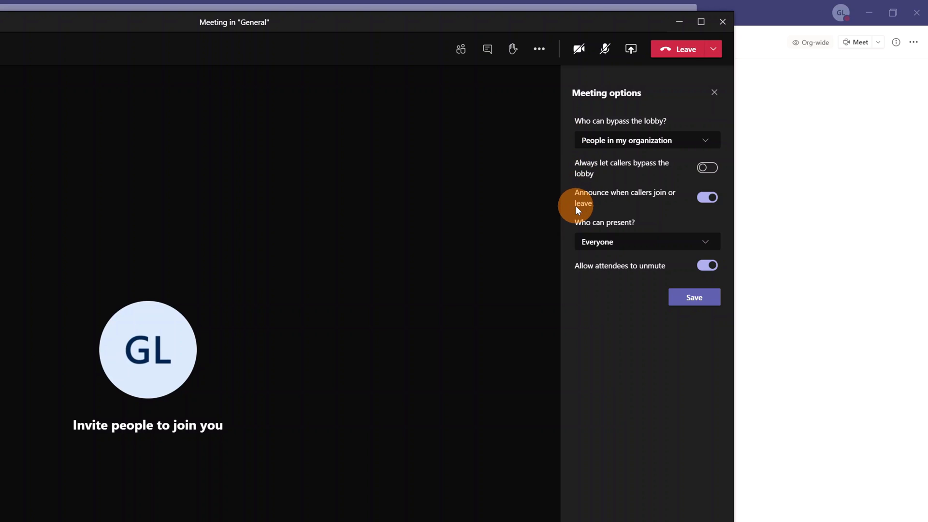
mouse_move(622, 263)
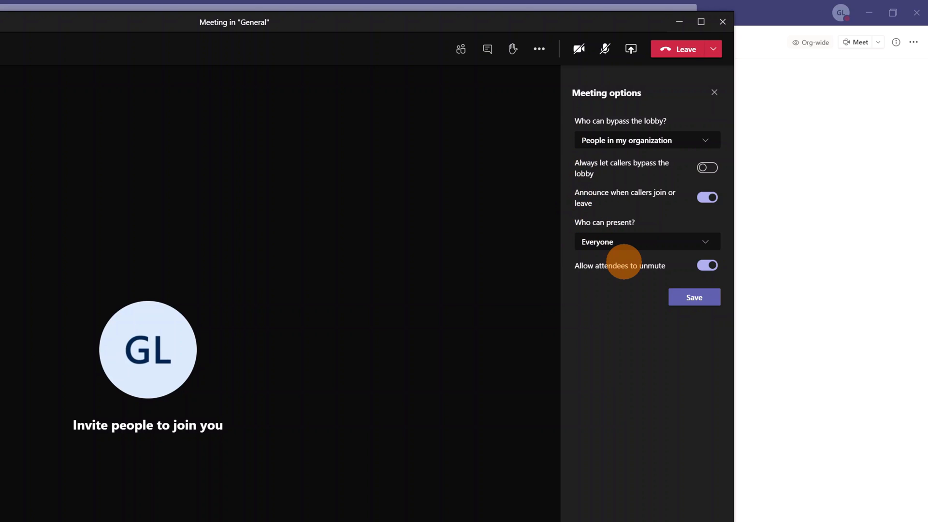
mouse_move(619, 284)
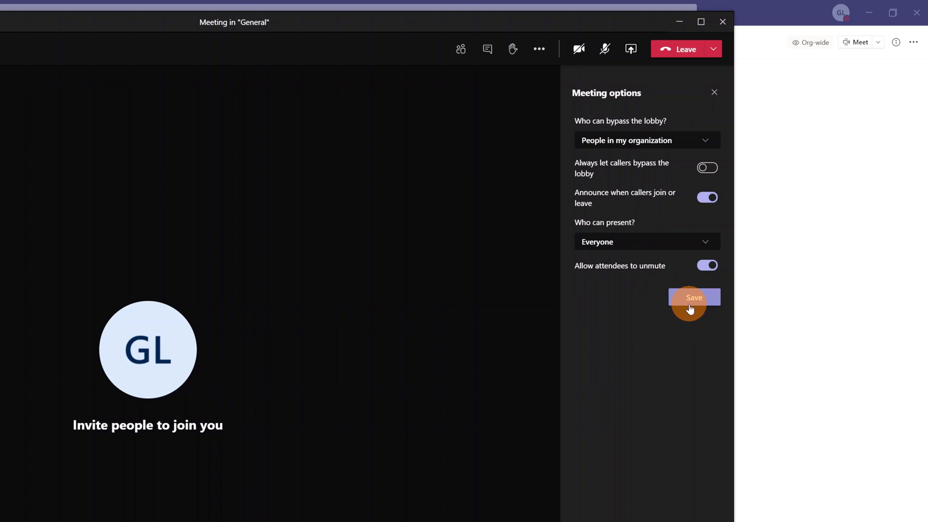
left_click(694, 297)
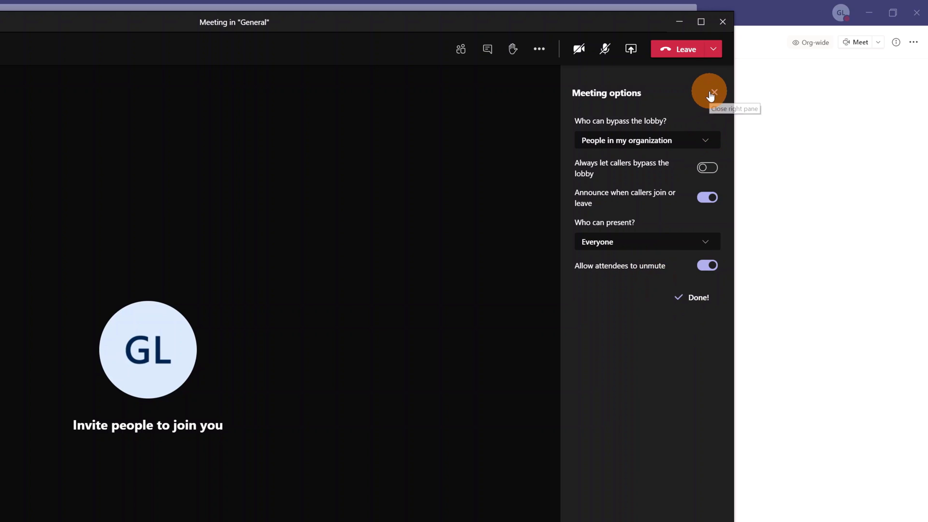
left_click(714, 93)
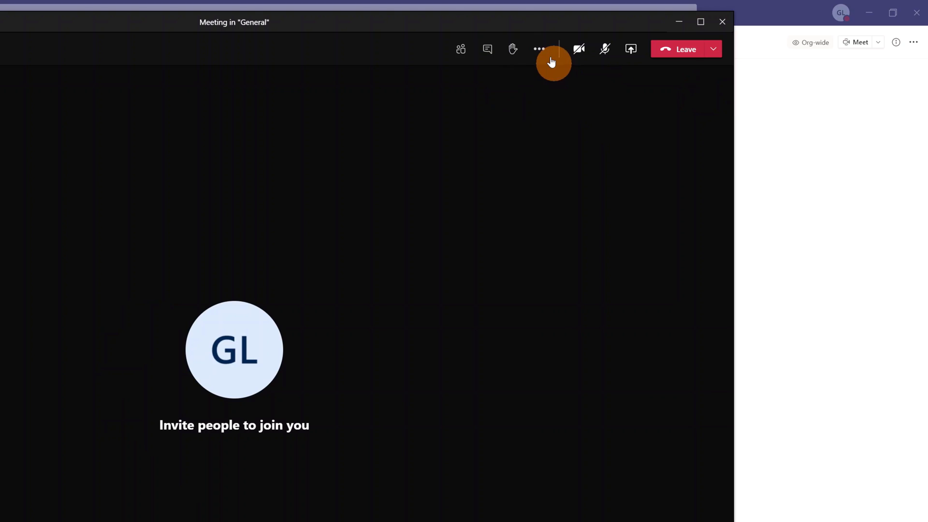
mouse_move(539, 50)
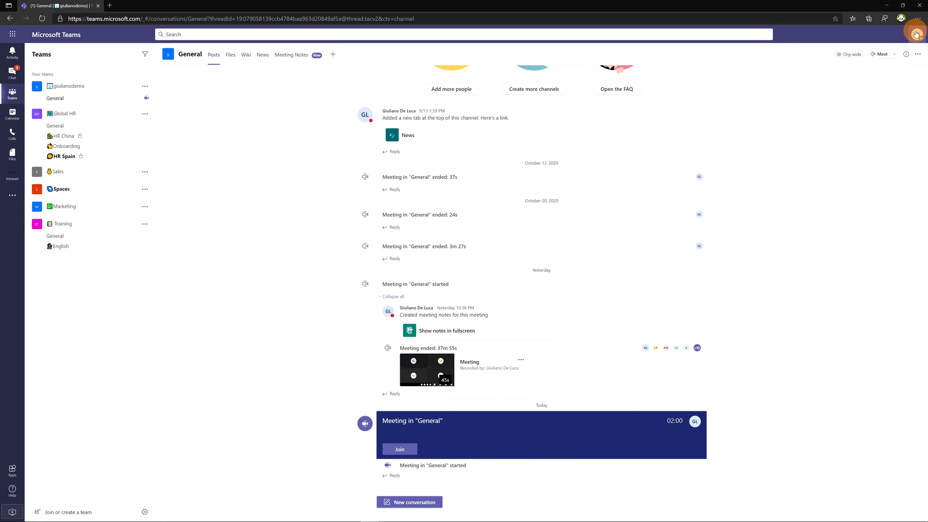
- Join the Meeting in General from Teams on the web as a second attendee
left_click(916, 18)
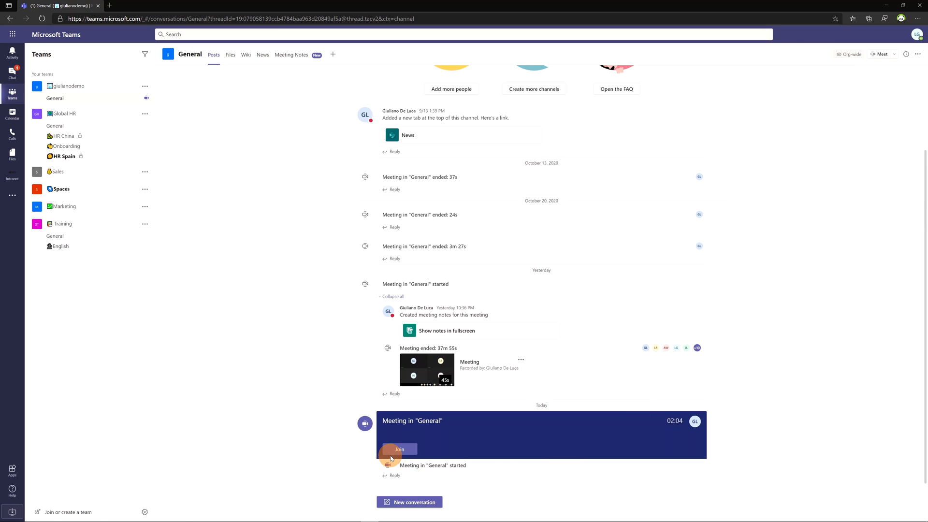
mouse_move(400, 450)
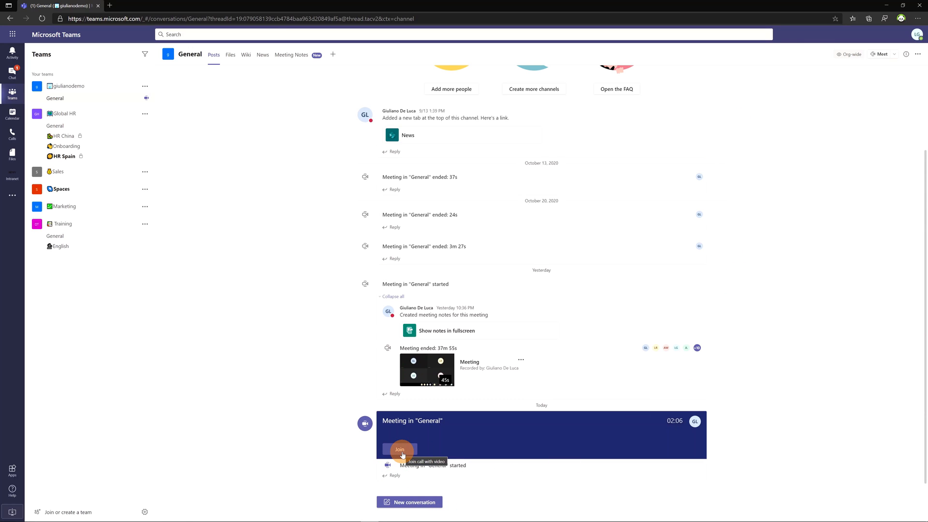
left_click(400, 450)
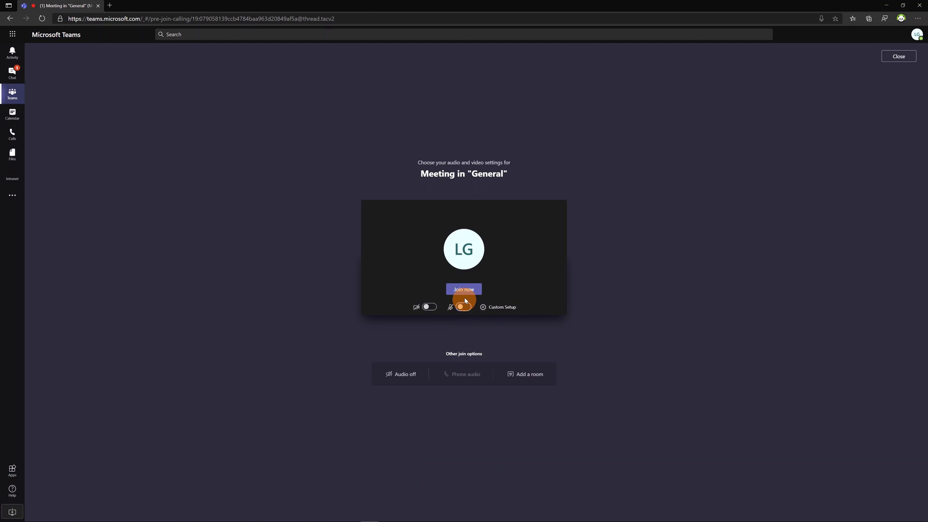
left_click(463, 290)
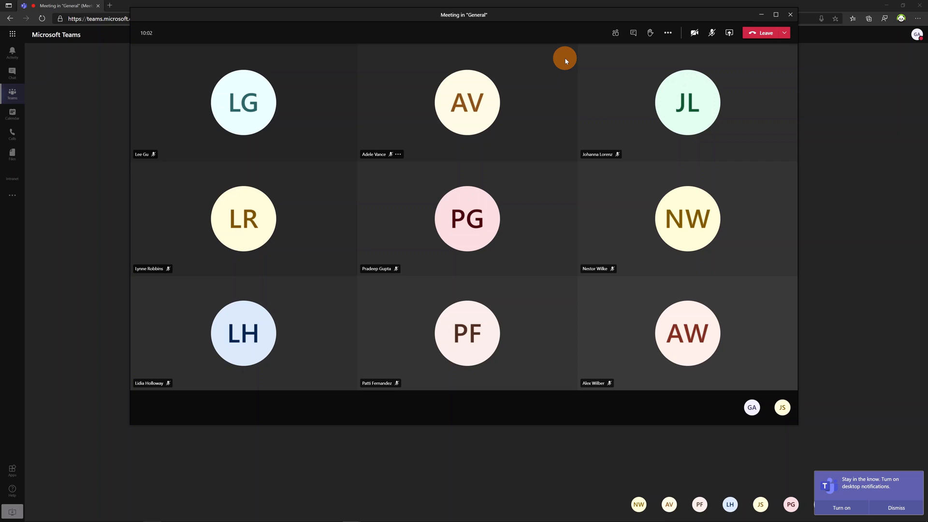
- Show the meeting's device settings with the RØDE microphone, headphones and Surface camera
left_click(711, 33)
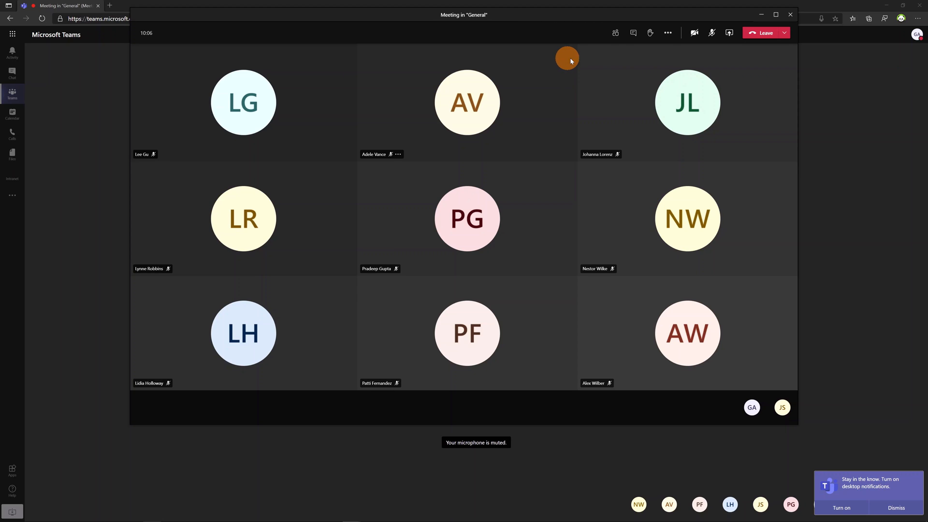
mouse_move(668, 33)
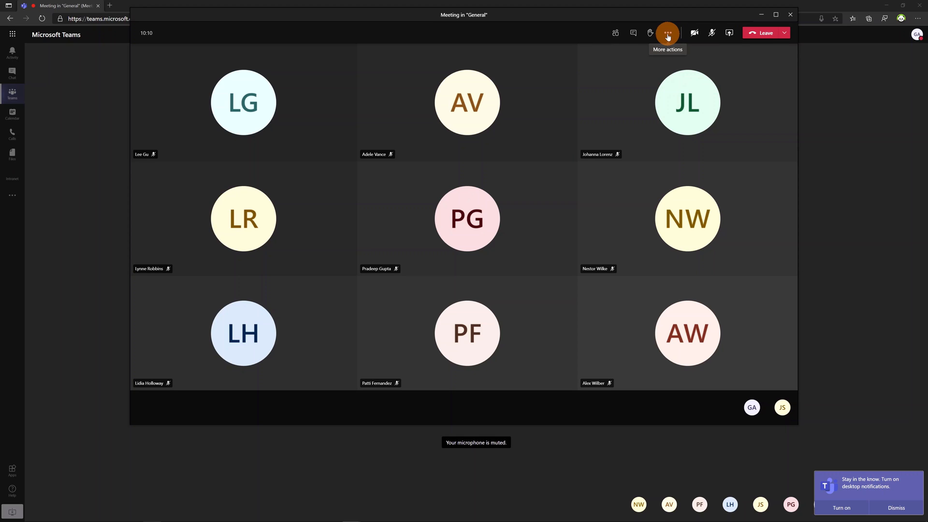
left_click(667, 33)
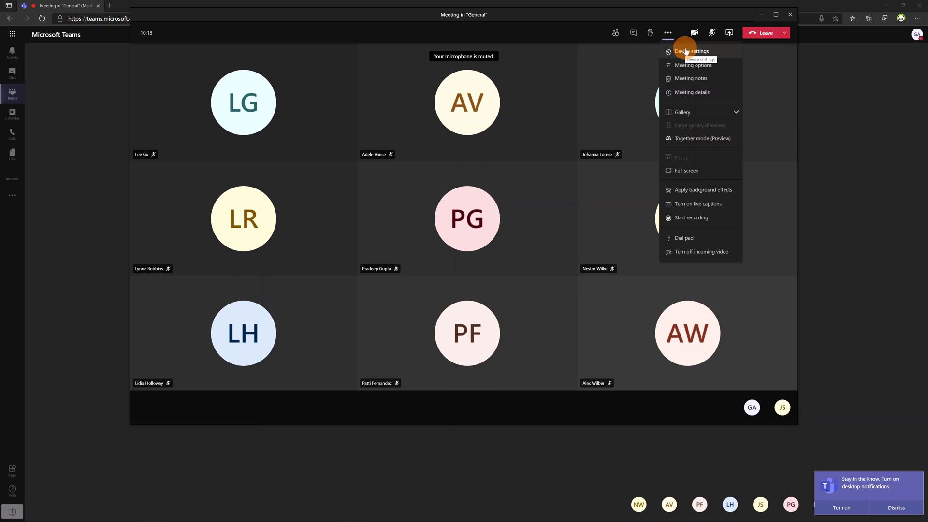
left_click(691, 51)
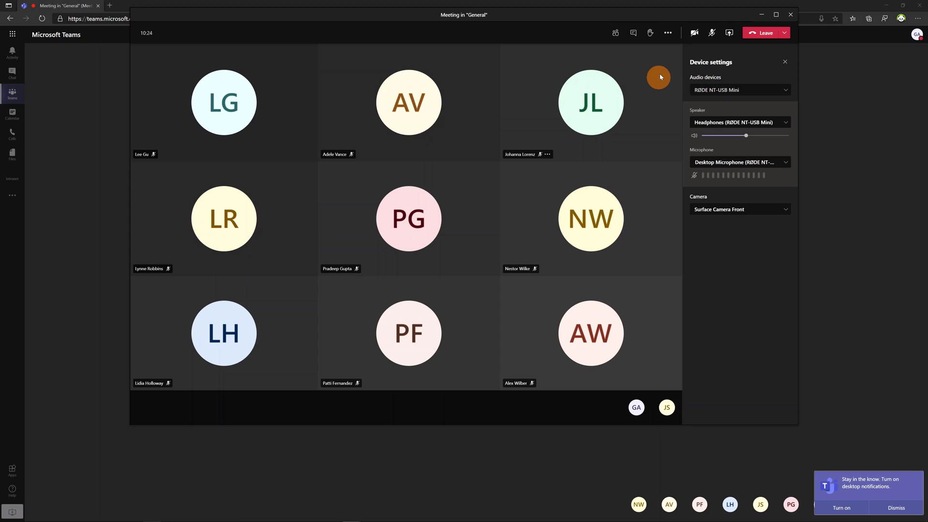
mouse_move(667, 33)
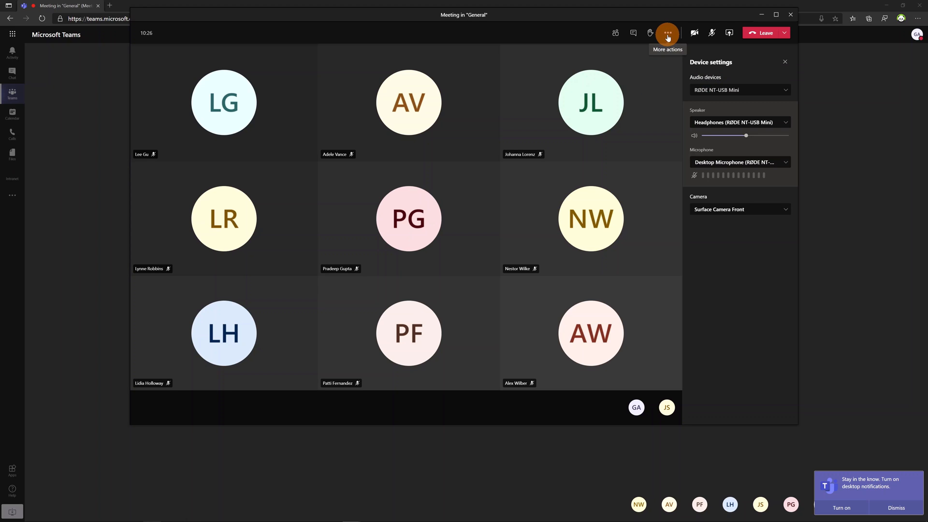
left_click(667, 33)
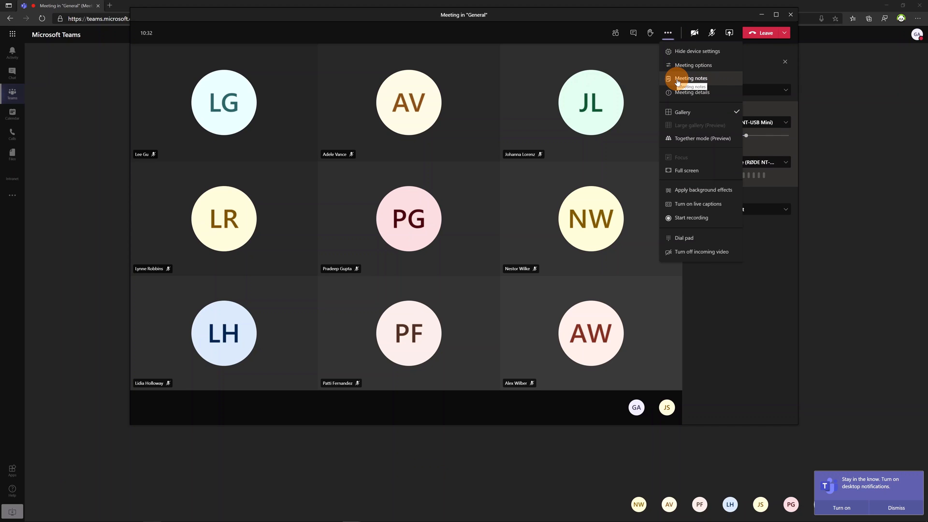
- Start taking shared meeting notes from the Meeting Notes pane
left_click(697, 51)
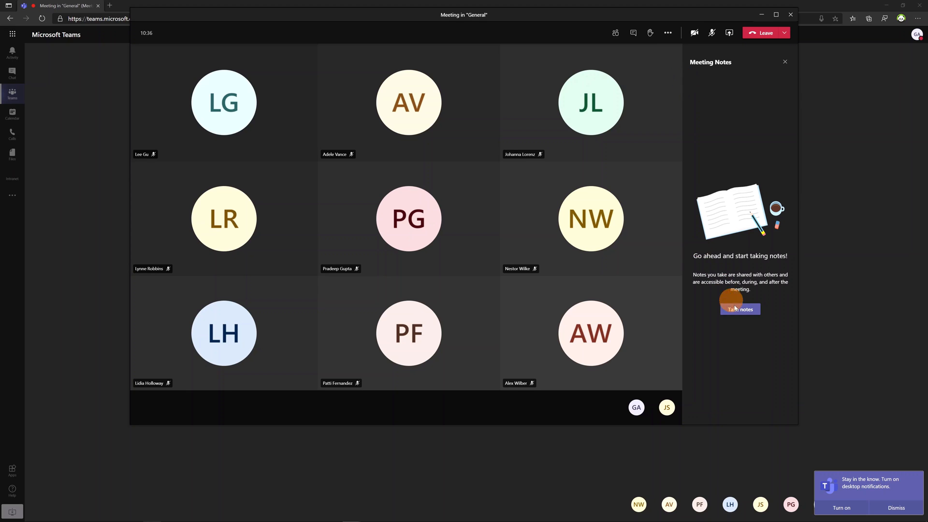
left_click(739, 310)
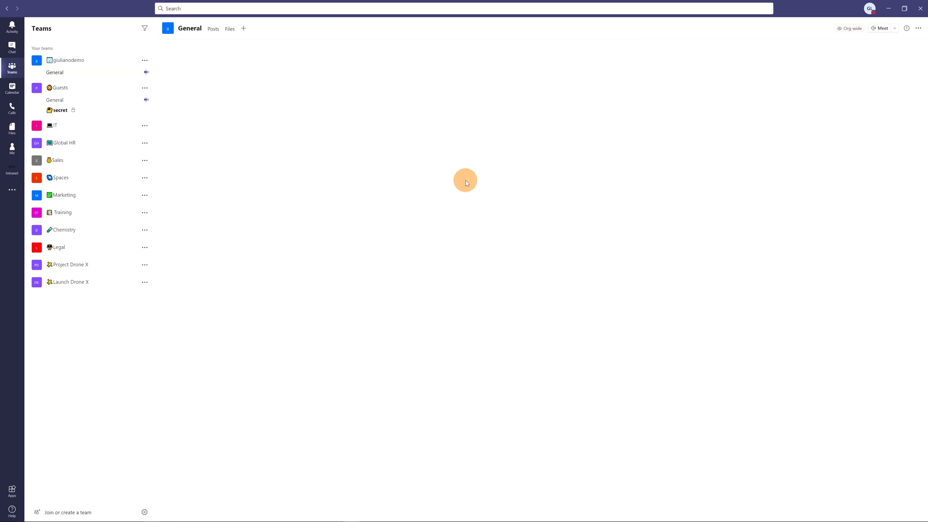
- Show the Meeting in "General" notes page on the channel's Meeting Notes tab
left_click(292, 28)
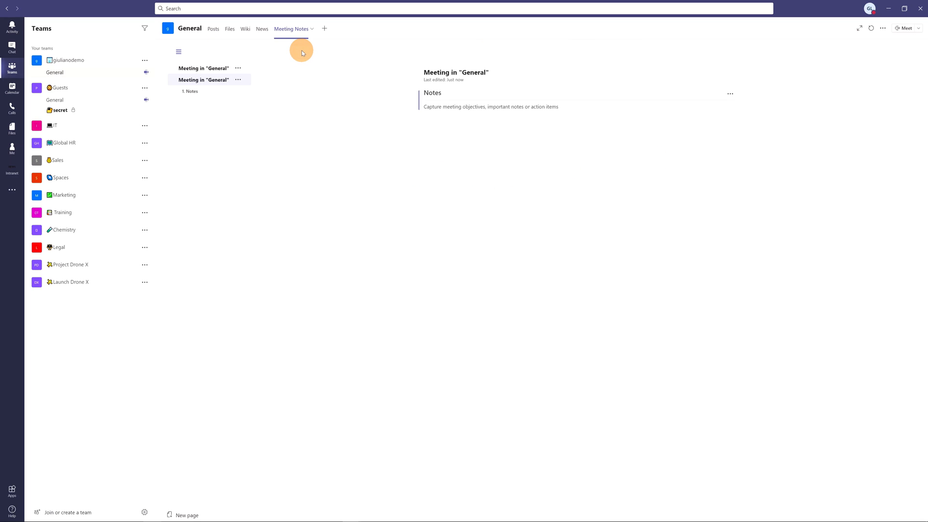
mouse_move(291, 29)
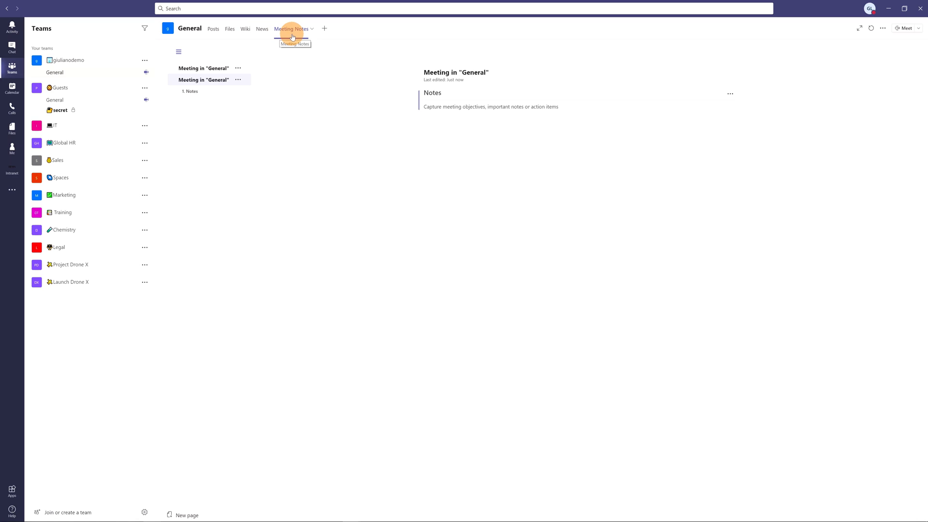
left_click(204, 79)
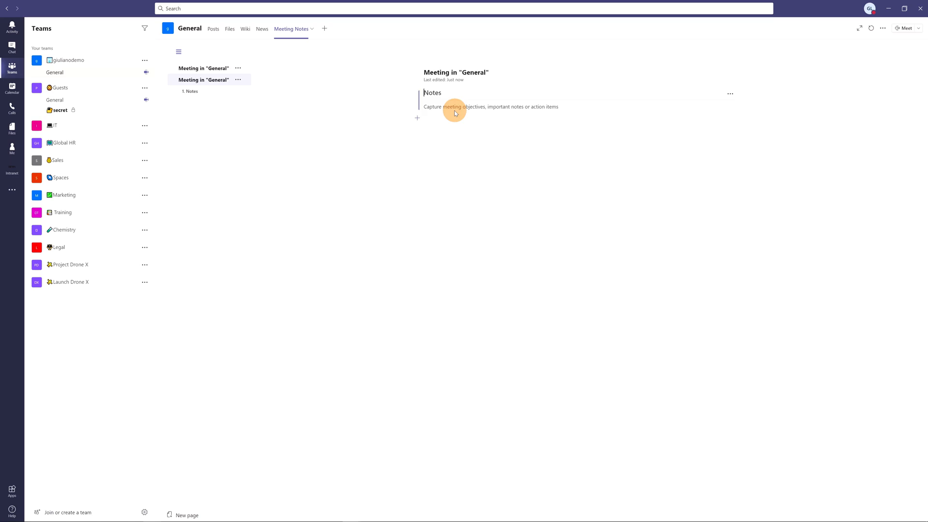
mouse_move(454, 105)
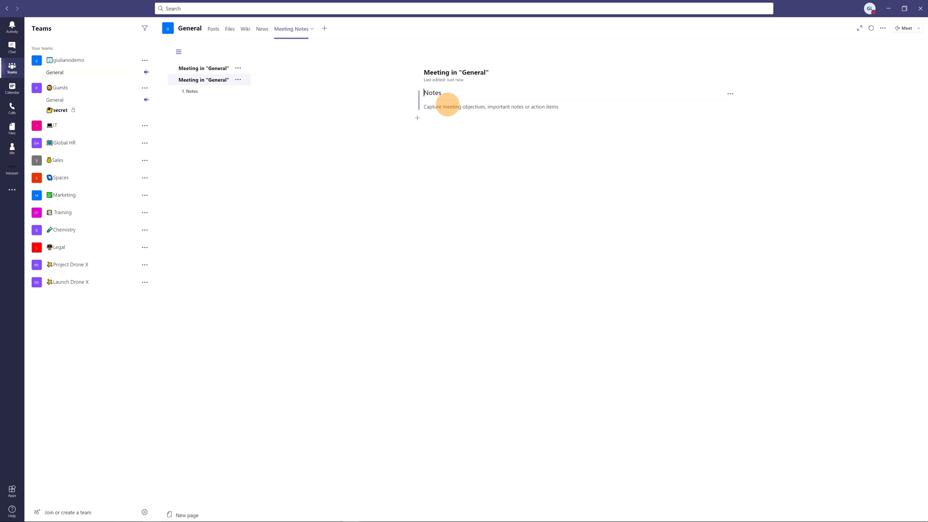
mouse_move(408, 381)
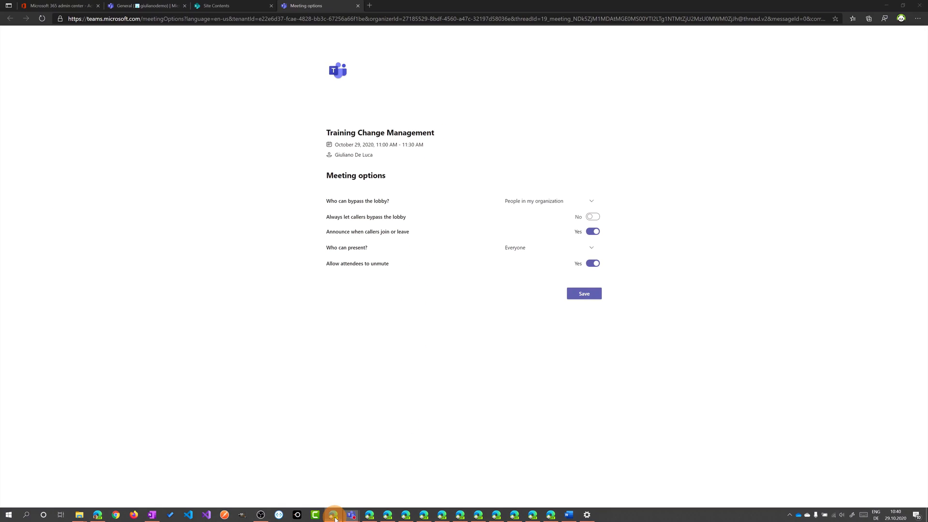
- Browse the SharePoint Teams Wiki Data library into its General folder of wiki files
left_click(231, 6)
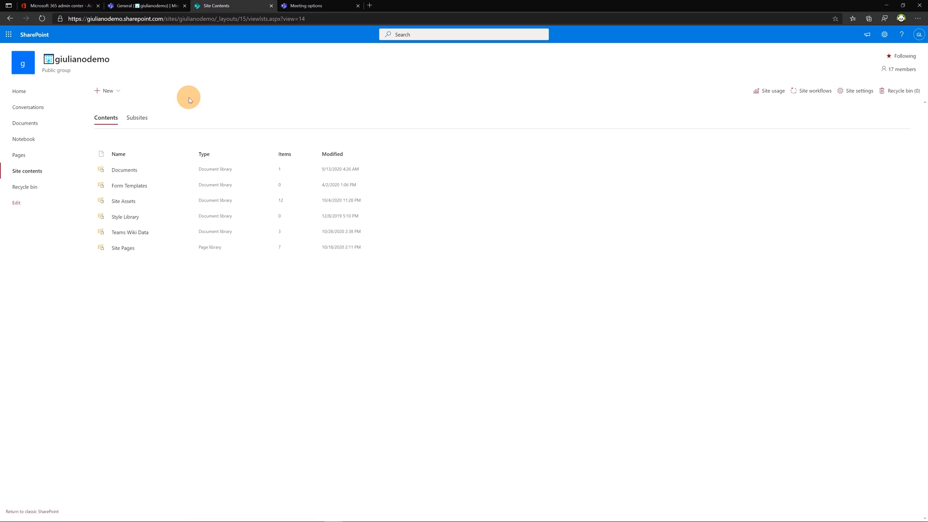
mouse_move(154, 216)
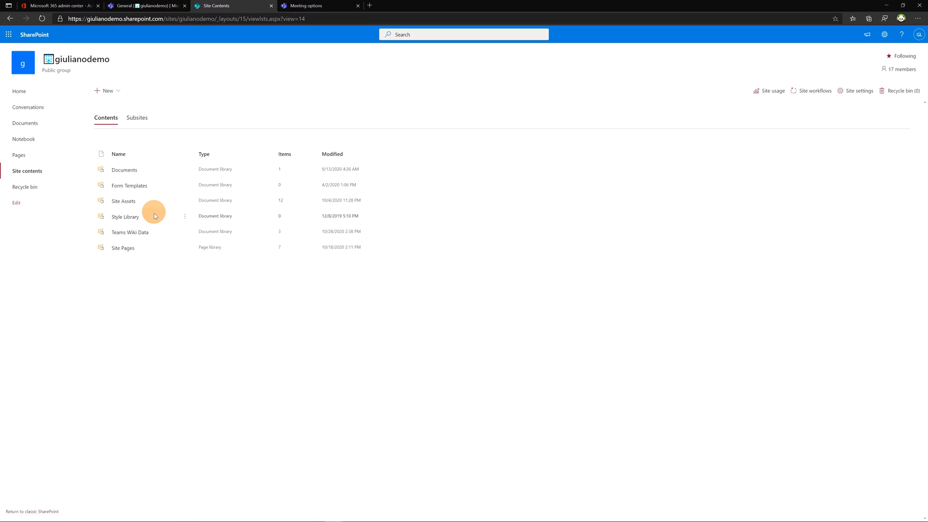
mouse_move(128, 231)
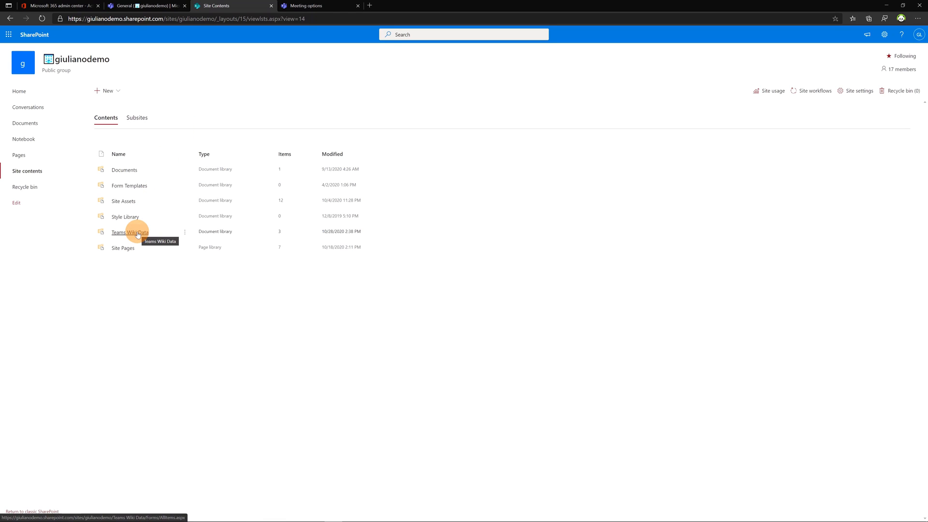
left_click(129, 231)
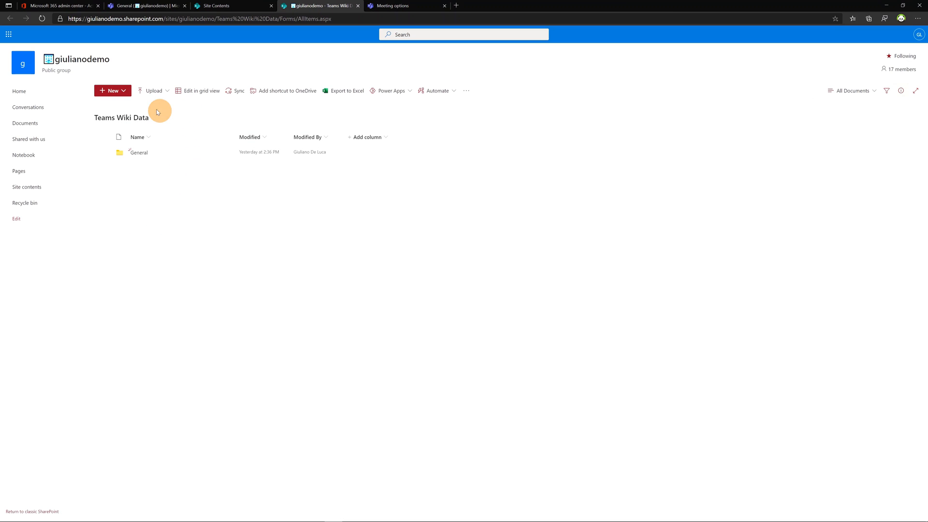
left_click(138, 152)
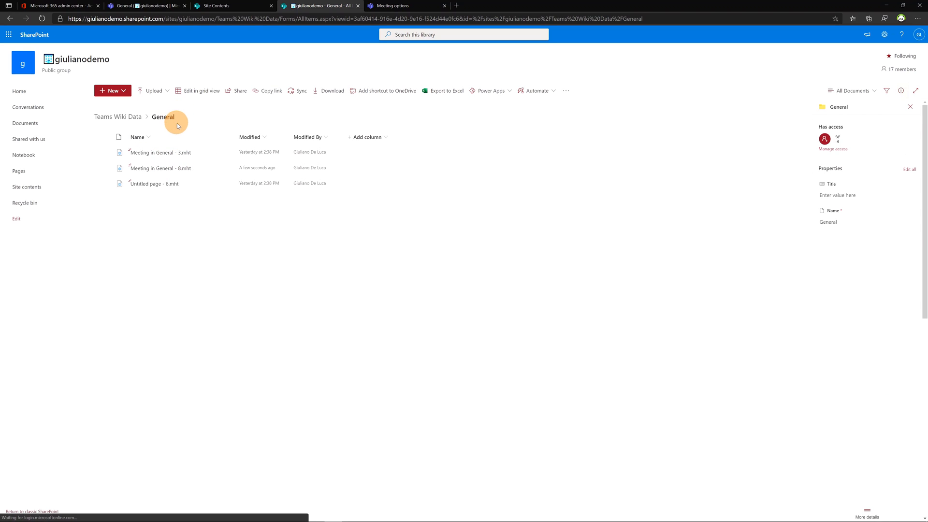
mouse_move(194, 171)
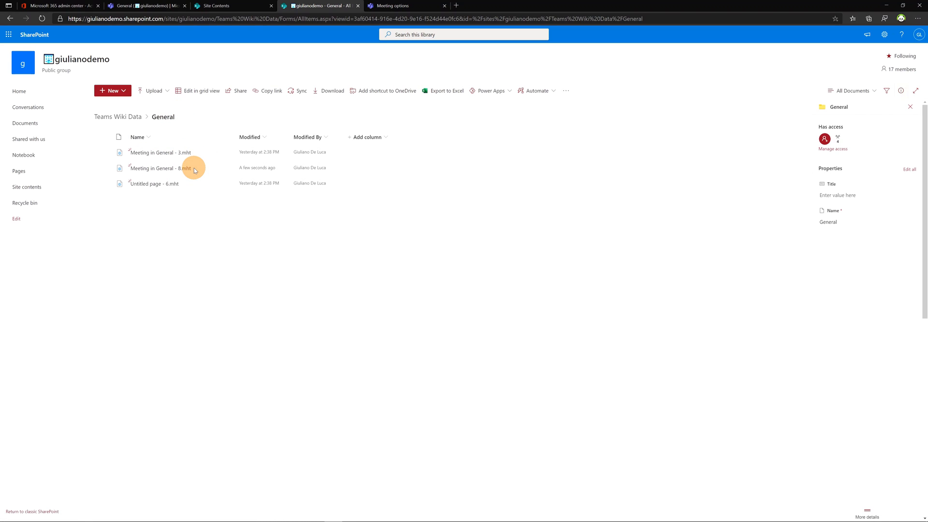
mouse_move(346, 511)
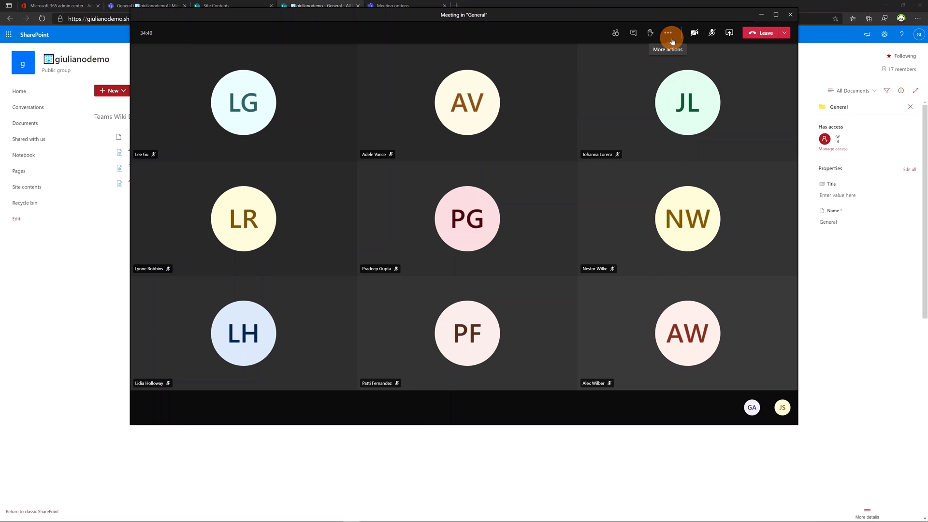
- Show the Meeting details side panel with the Join Microsoft Teams Meeting link
left_click(668, 33)
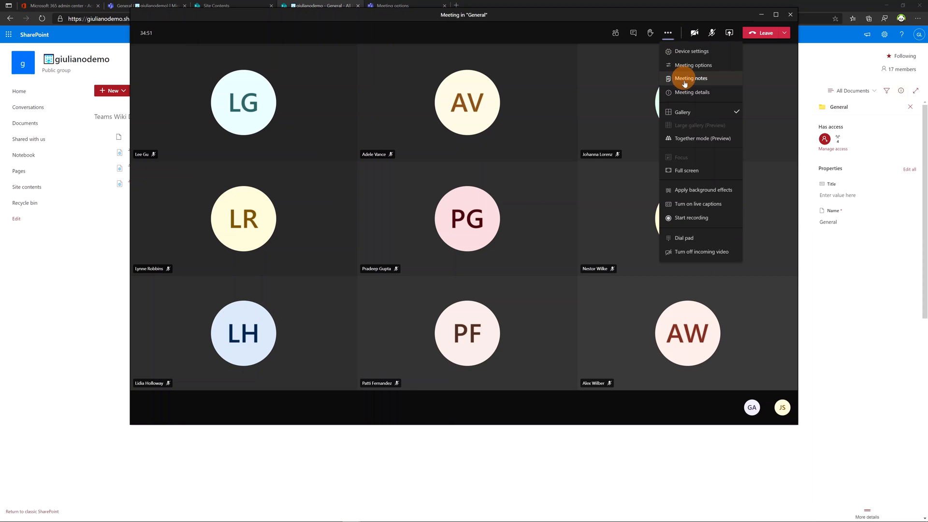
left_click(692, 92)
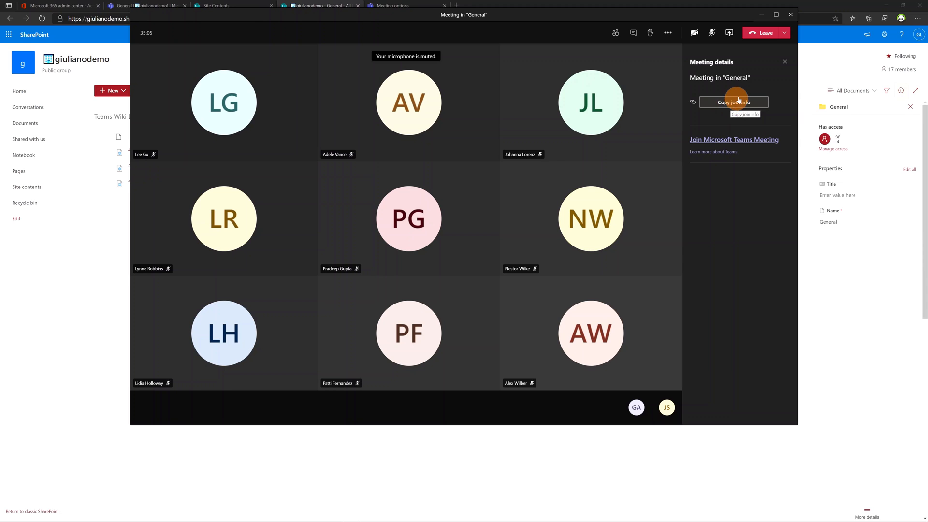
- Review Gallery and Together mode in More actions, then maximize the meeting window
left_click(668, 33)
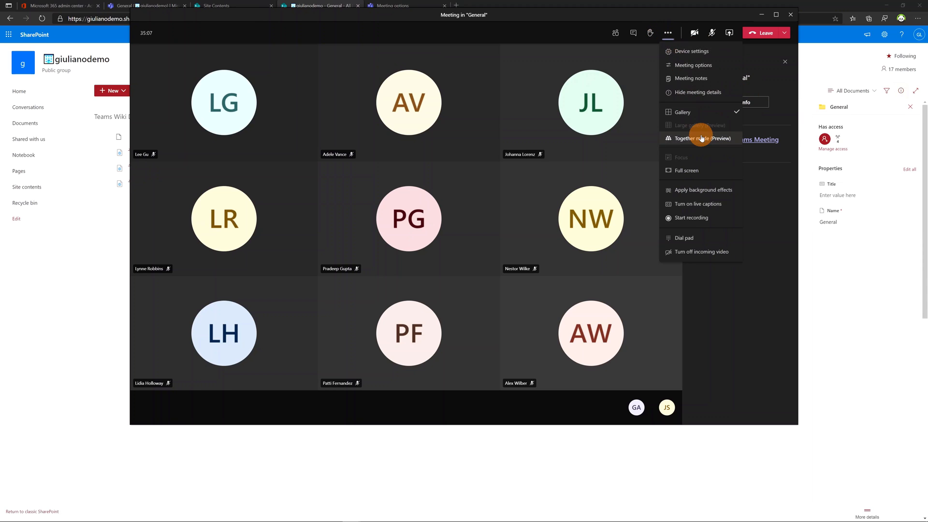
mouse_move(681, 112)
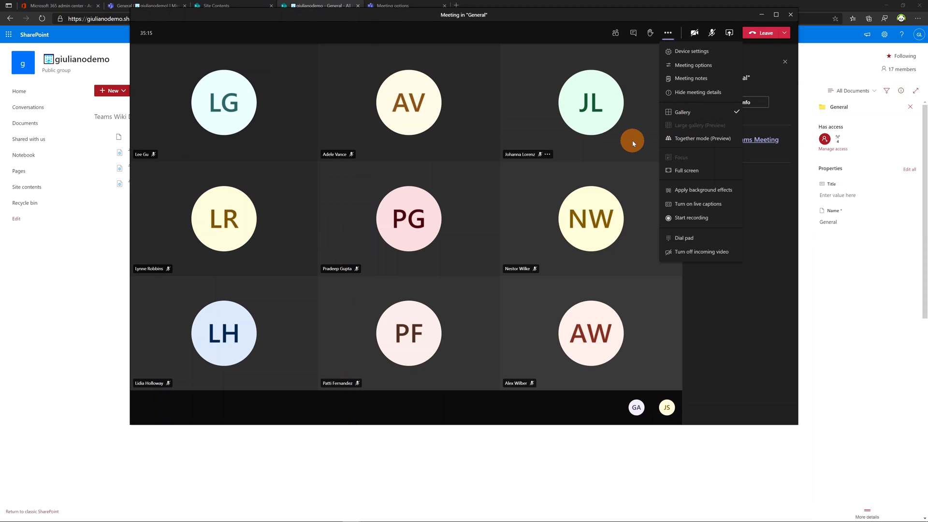
mouse_move(714, 113)
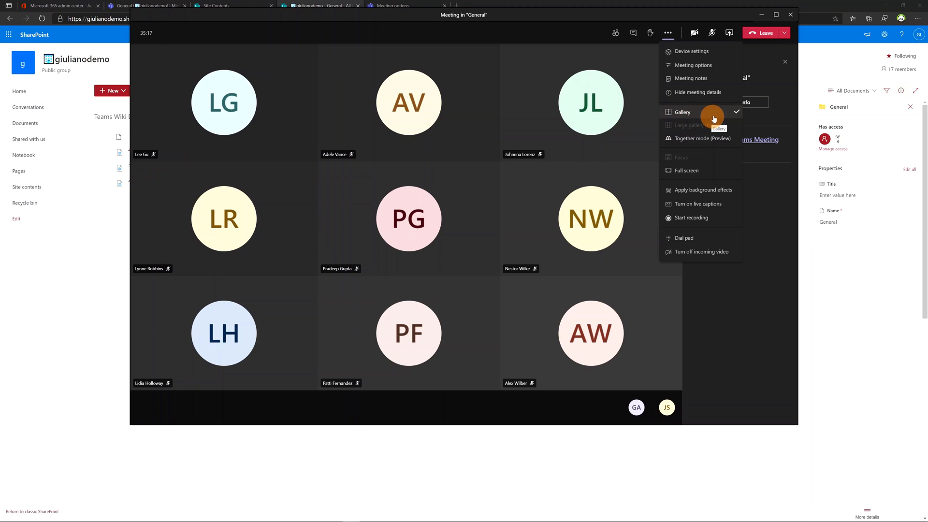
left_click(700, 92)
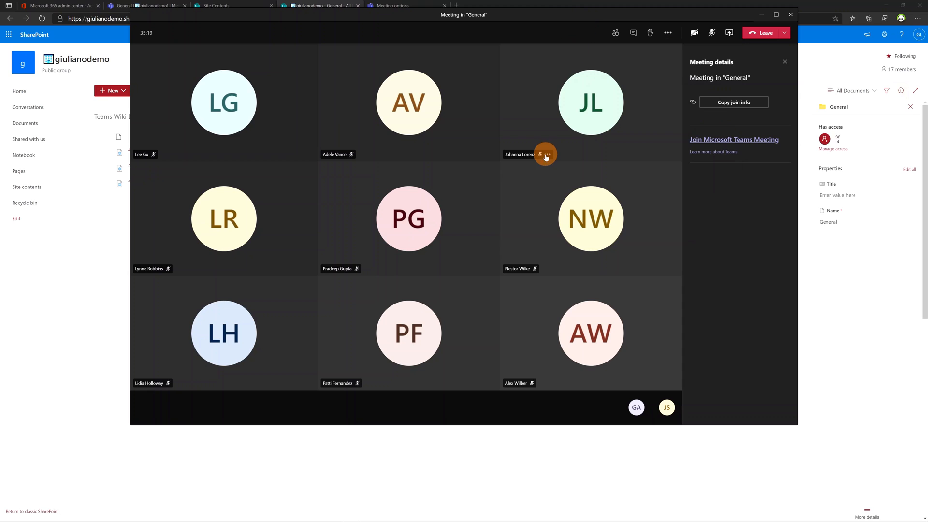
mouse_move(186, 279)
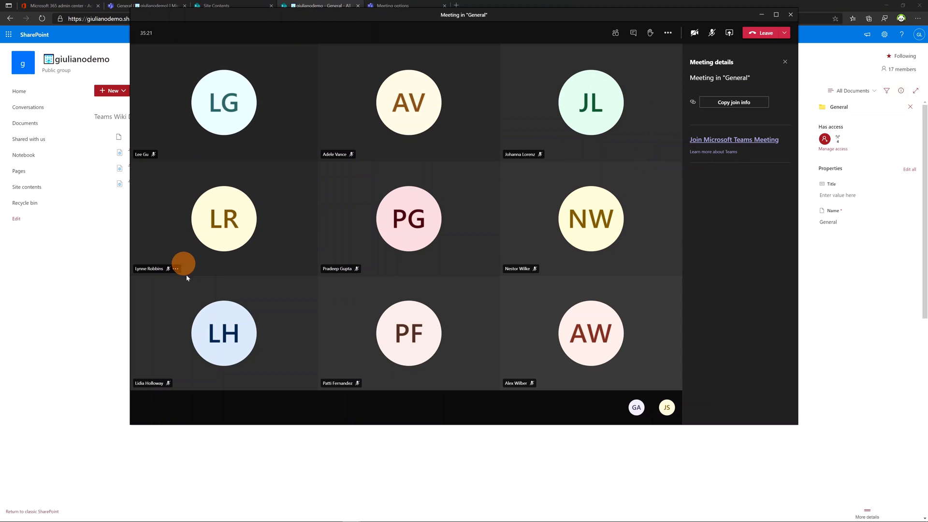
mouse_move(668, 49)
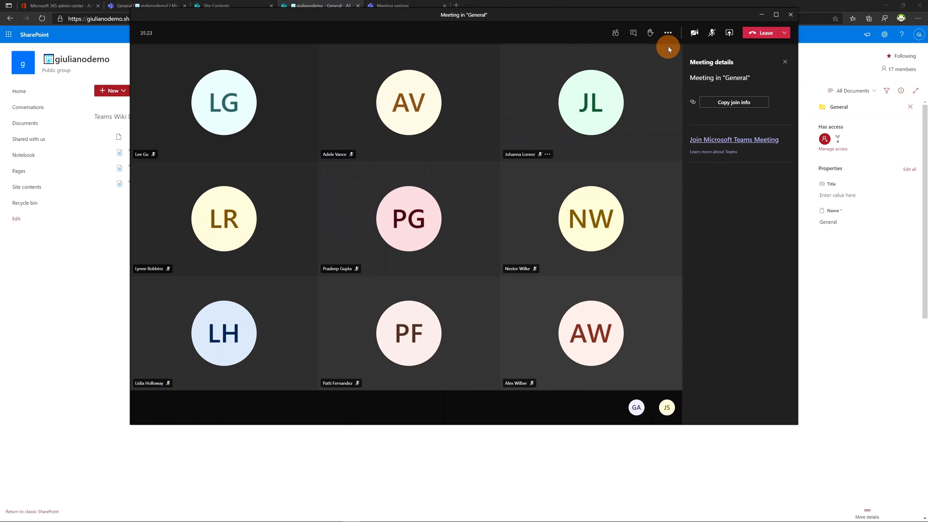
left_click(668, 33)
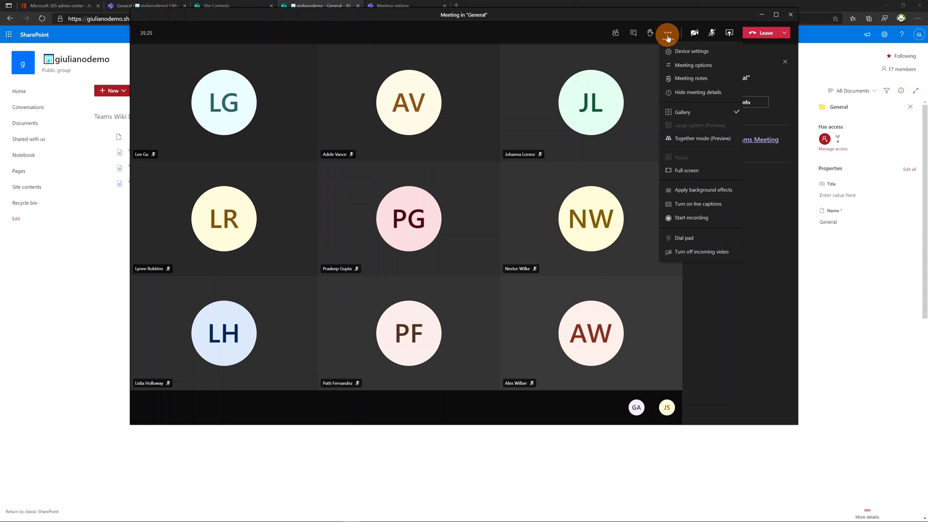
mouse_move(677, 127)
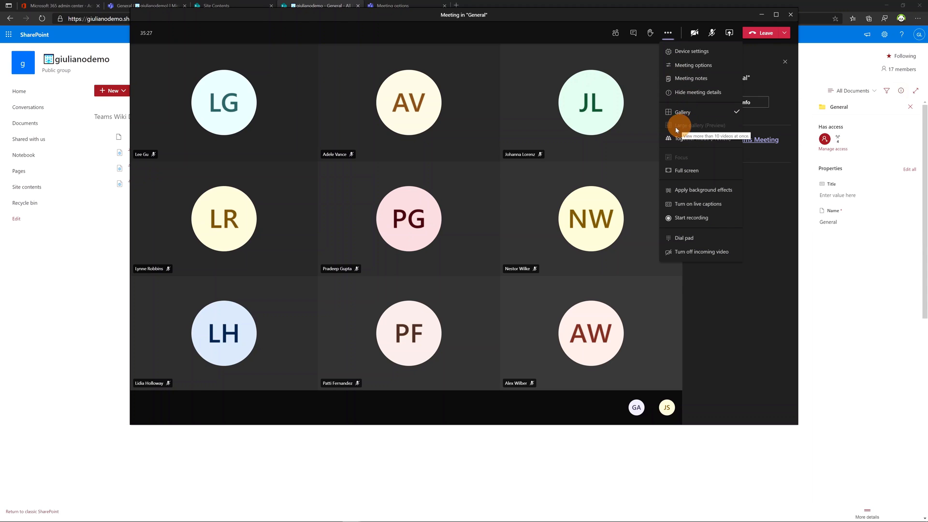
mouse_move(695, 132)
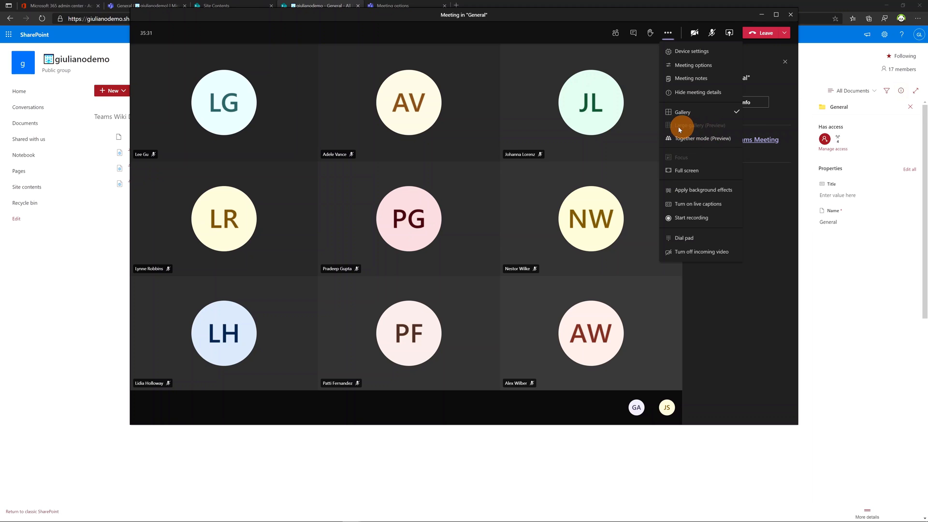
mouse_move(763, 62)
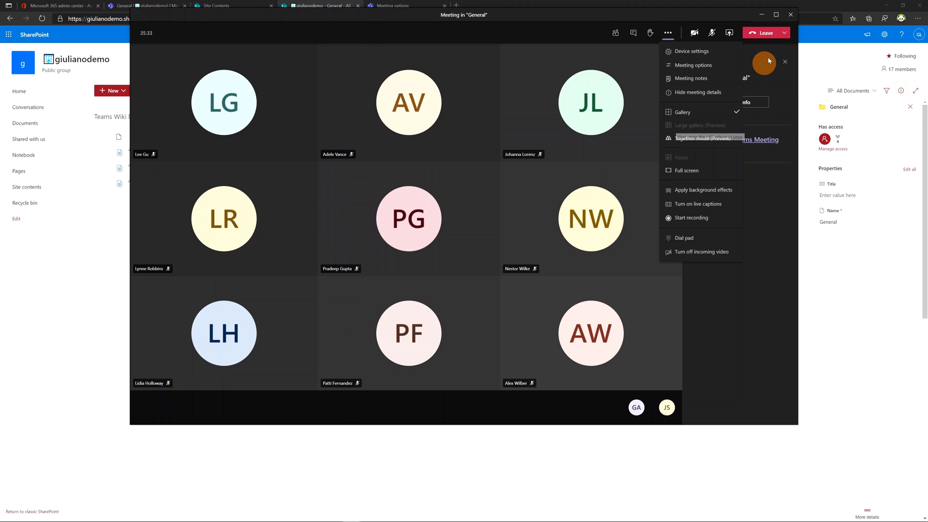
left_click(686, 170)
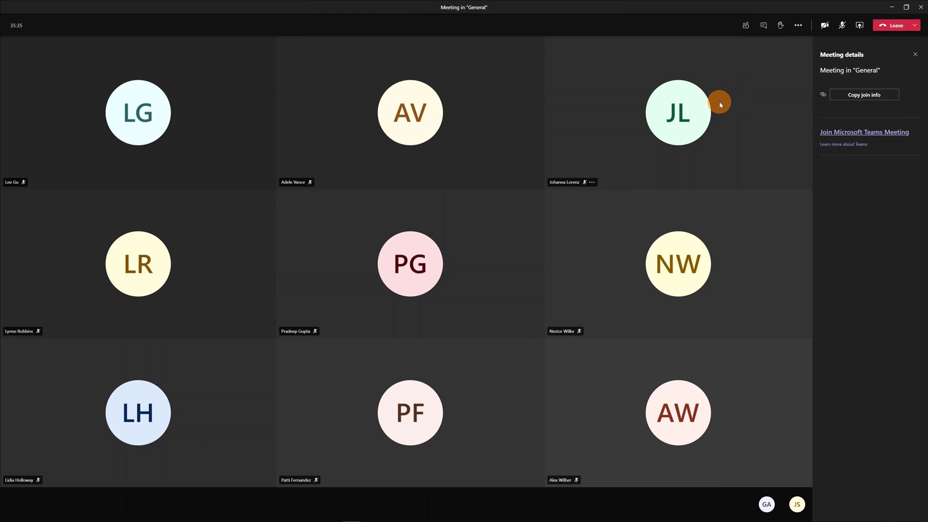
mouse_move(798, 25)
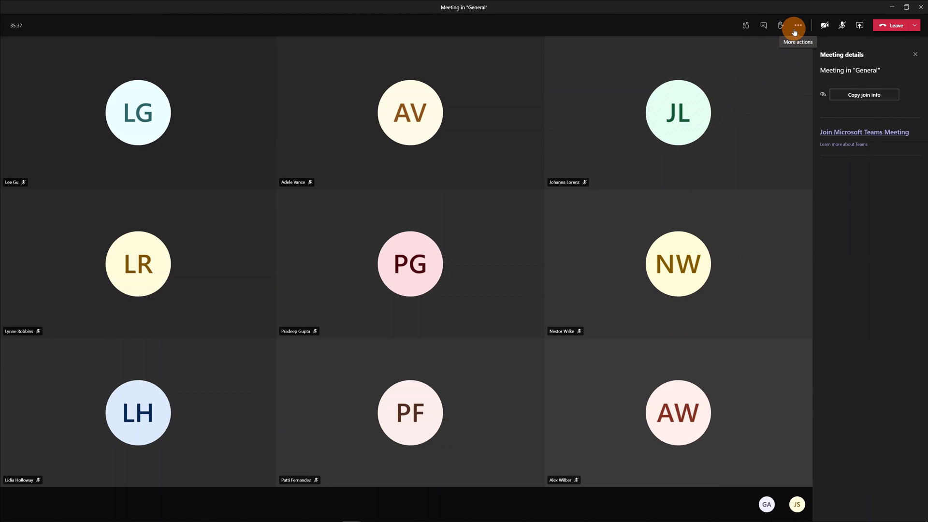
- View the Meeting Options meeting gallery with attendees' live camera feeds
left_click(794, 25)
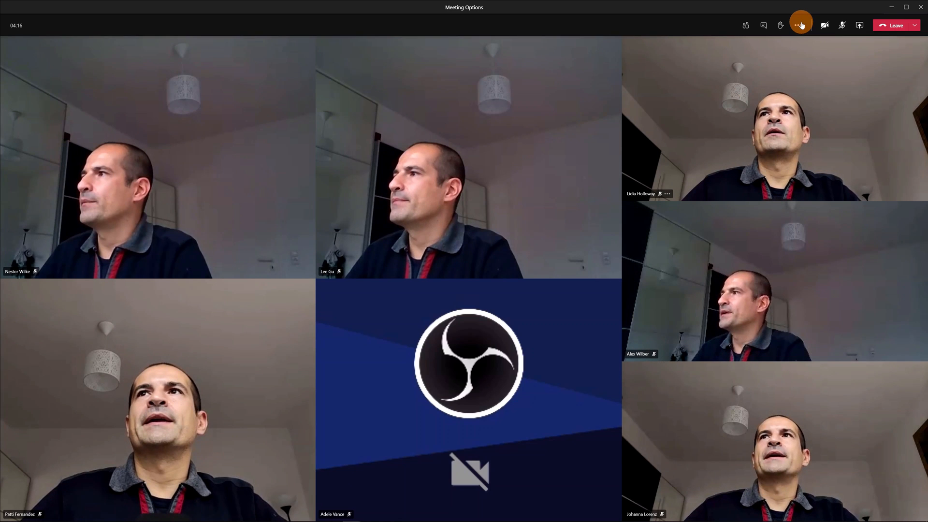
- Switch the meeting to Together mode (Preview) from More actions
left_click(801, 25)
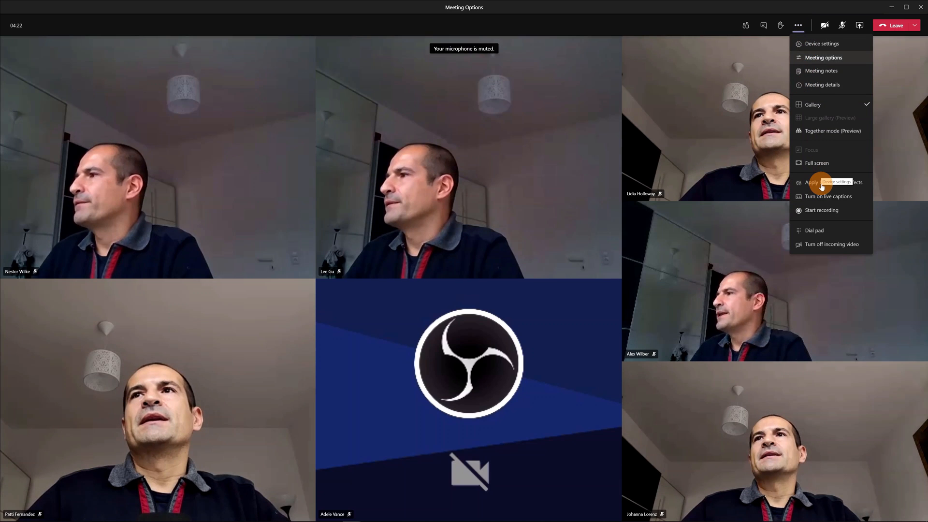
mouse_move(833, 182)
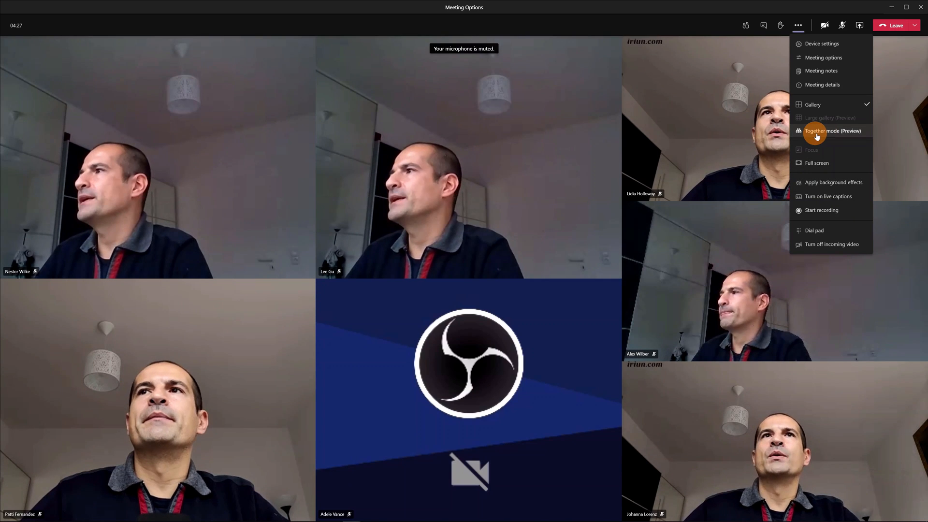
mouse_move(832, 131)
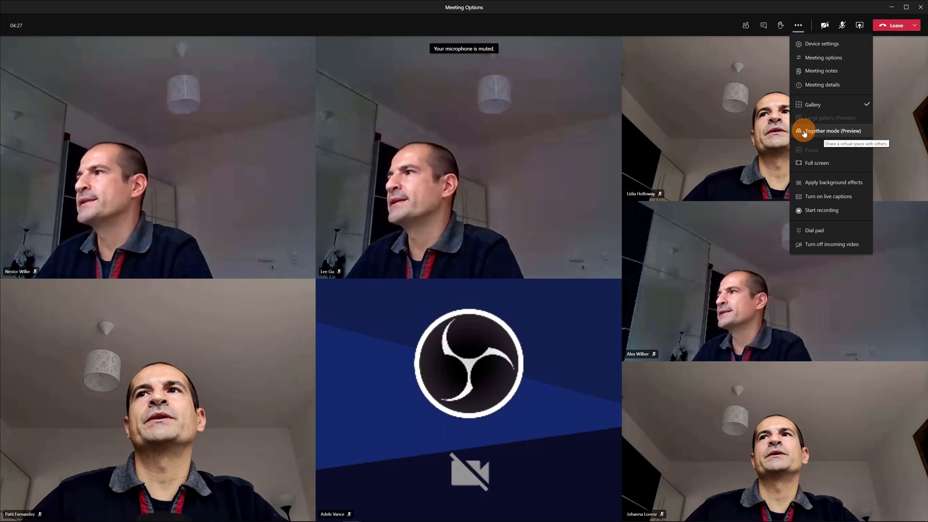
left_click(832, 130)
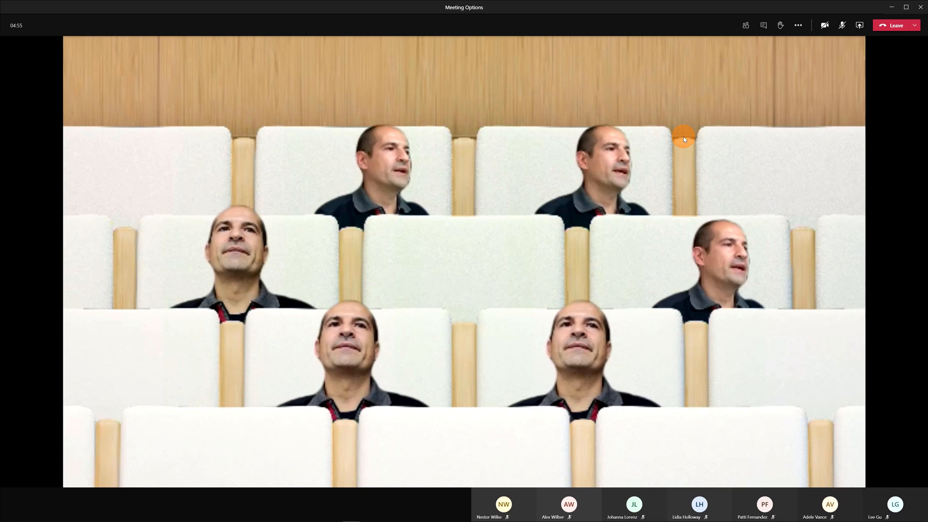
mouse_move(797, 26)
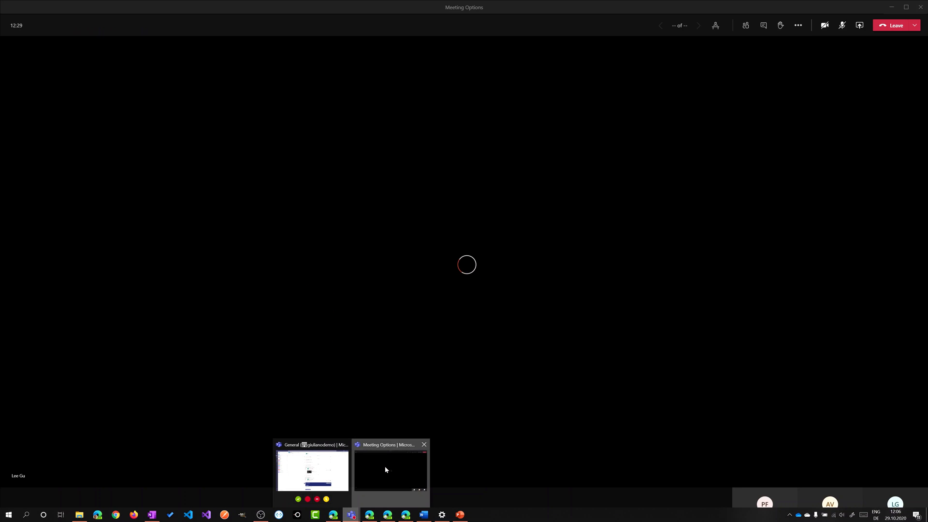
- Bring forward the shared four-slide presentation and turn on Focus view
left_click(389, 470)
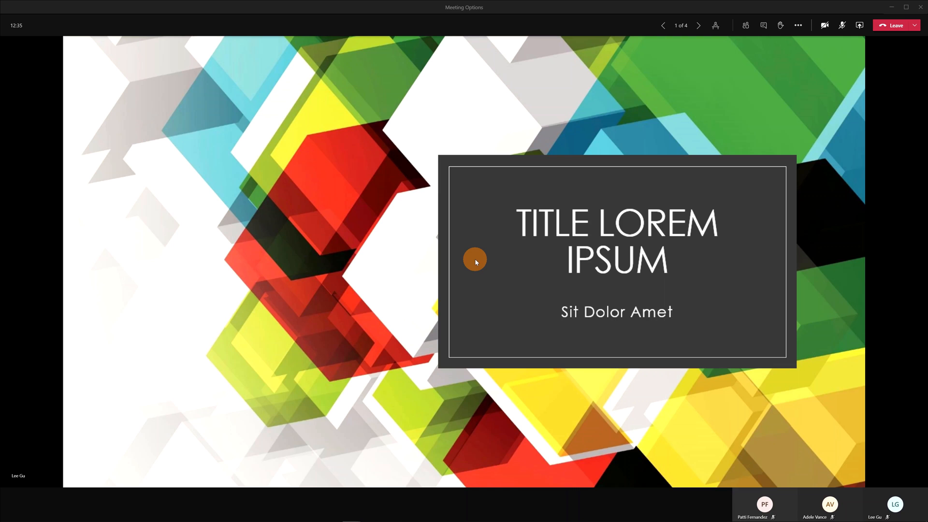
mouse_move(707, 63)
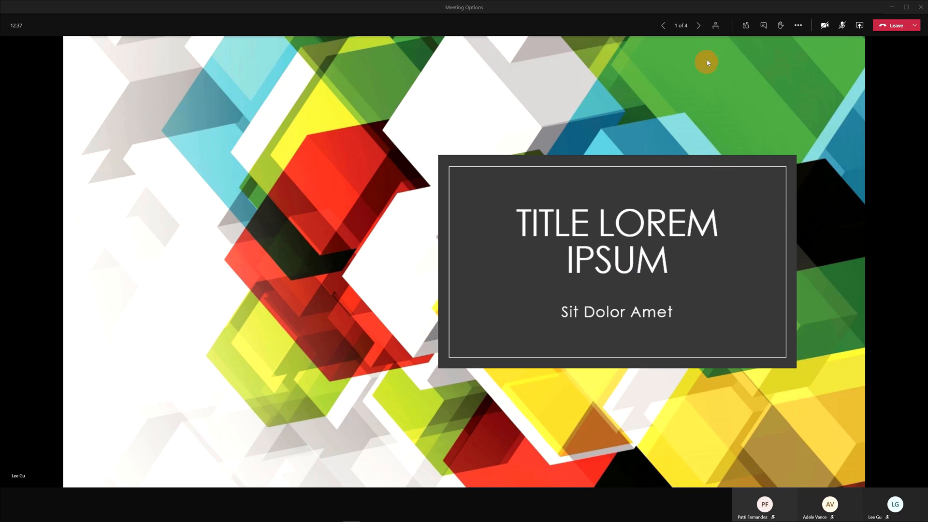
mouse_move(723, 25)
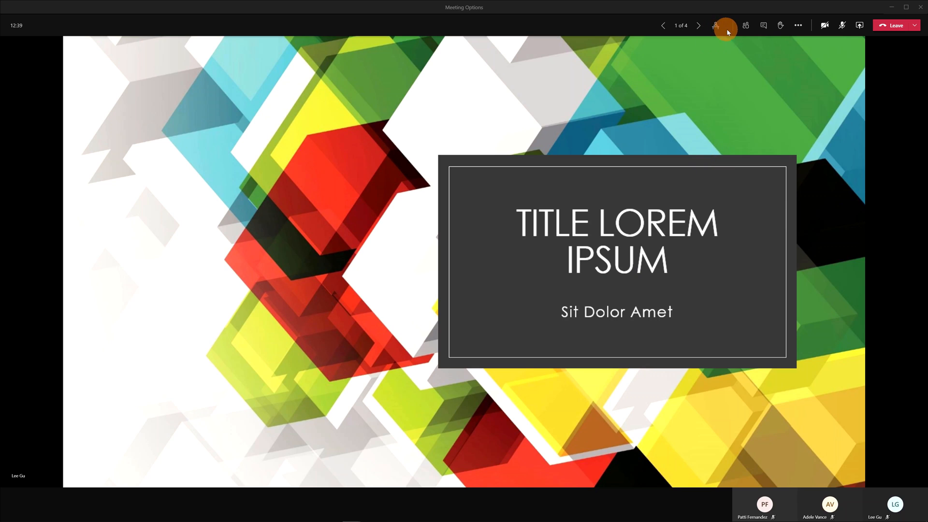
mouse_move(798, 25)
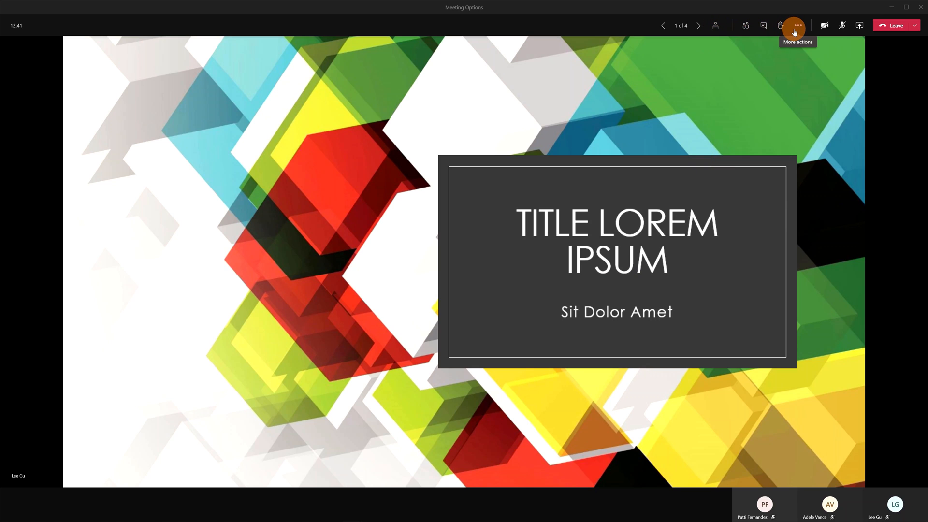
left_click(796, 25)
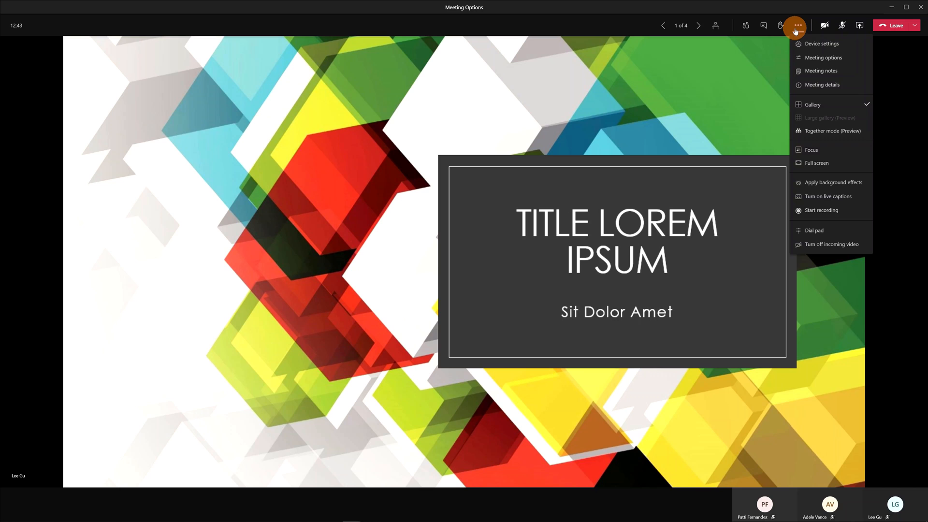
mouse_move(811, 150)
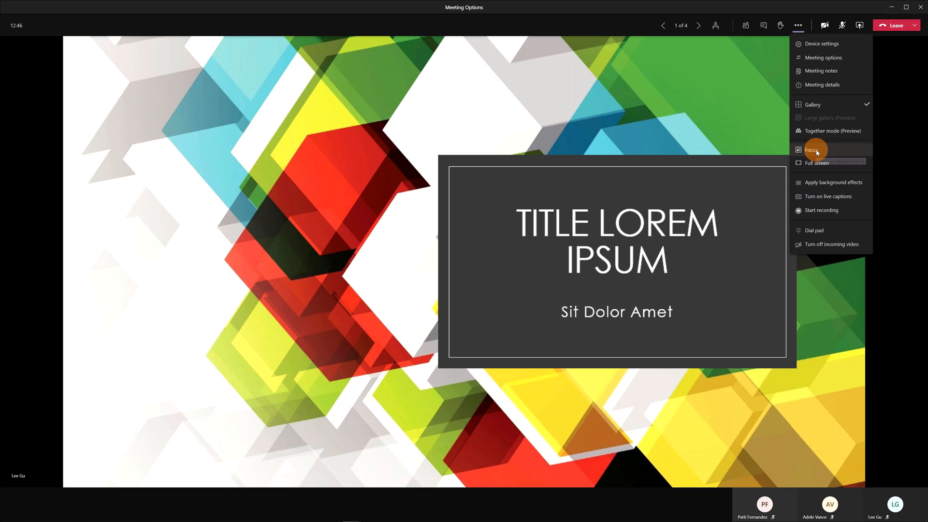
left_click(813, 149)
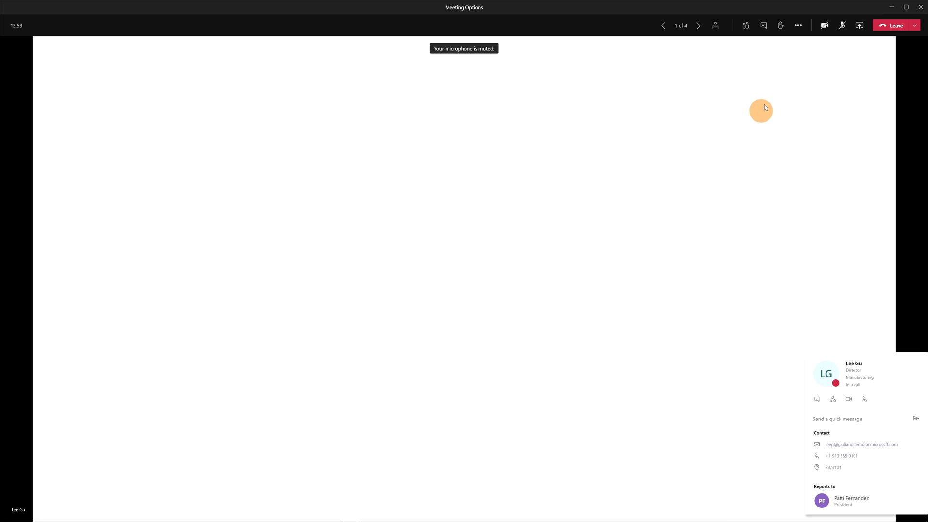
mouse_move(798, 25)
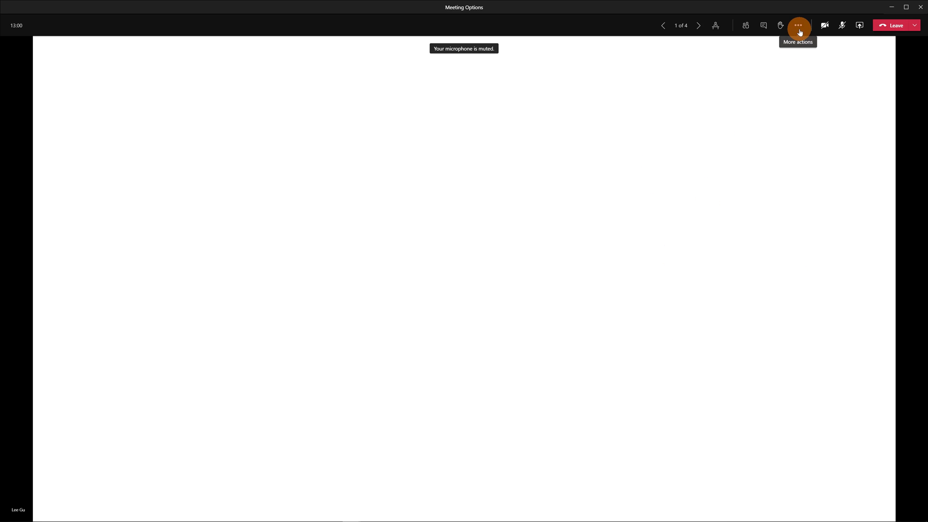
- Leave Focus, try Full screen, and return to the windowed two-participant gallery
left_click(798, 25)
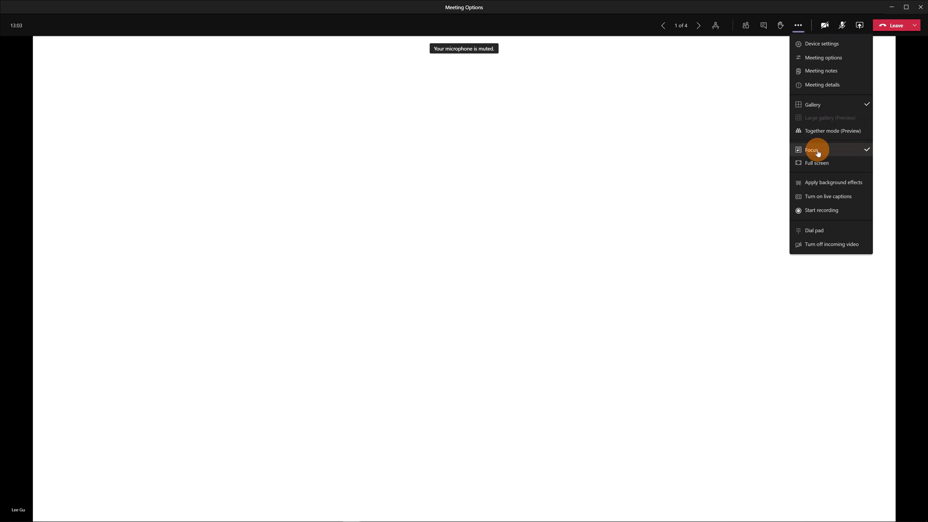
mouse_move(91, 479)
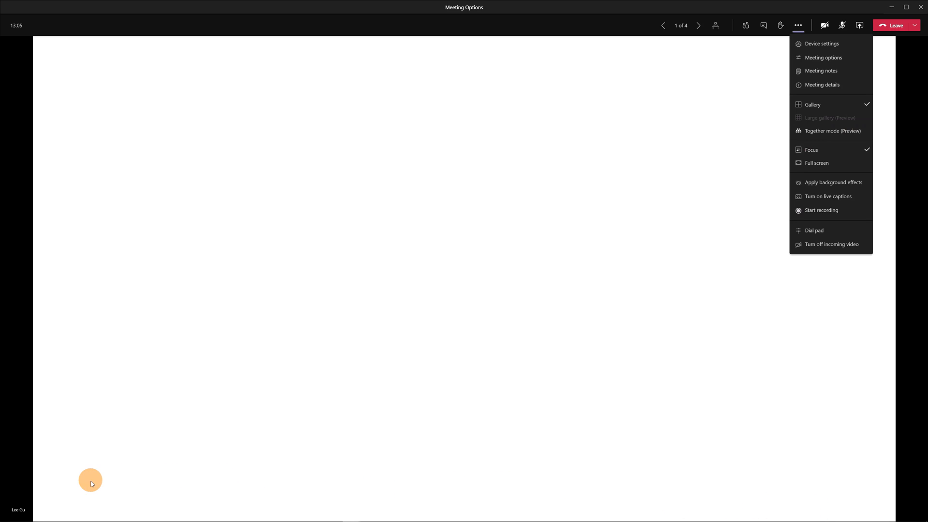
mouse_move(831, 139)
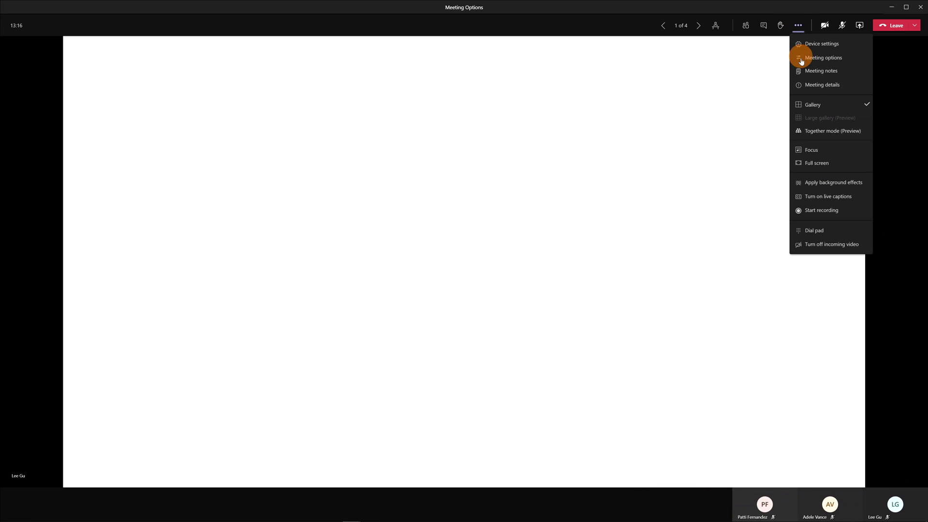
mouse_move(831, 183)
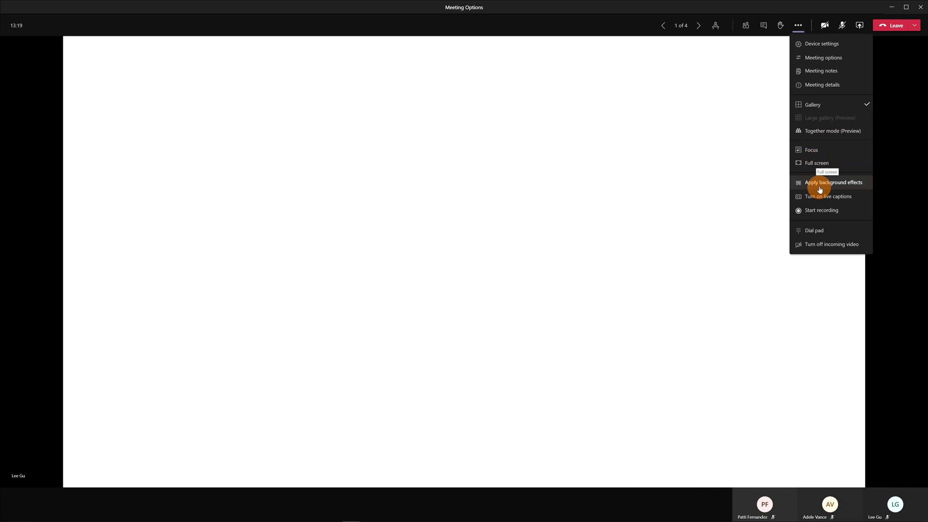
mouse_move(817, 163)
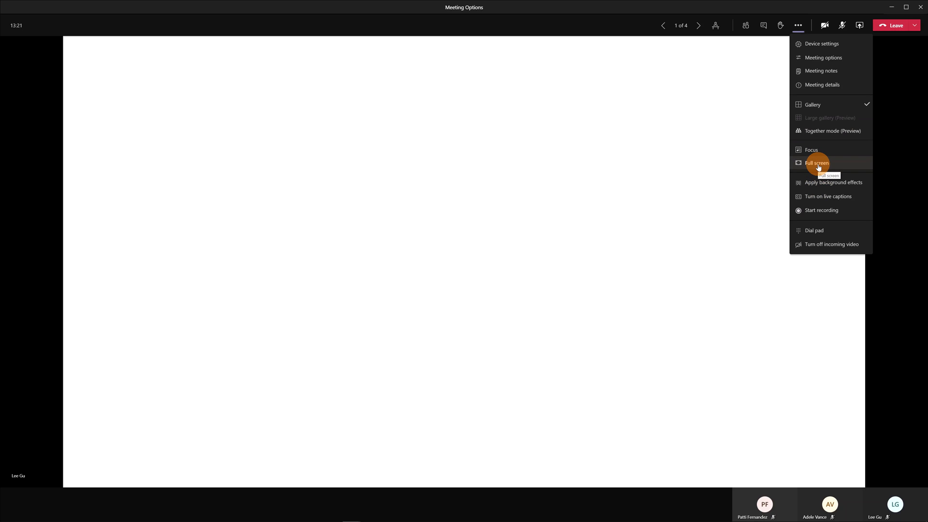
left_click(817, 162)
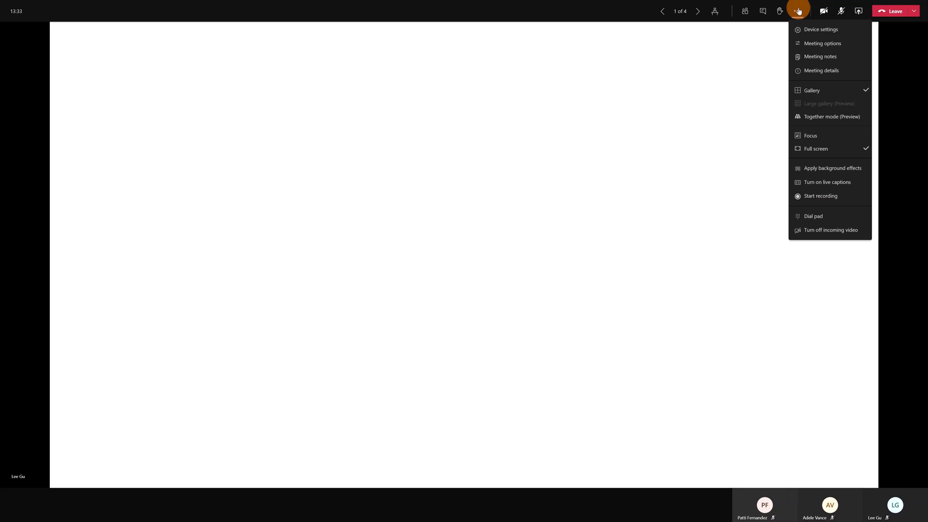
left_click(823, 44)
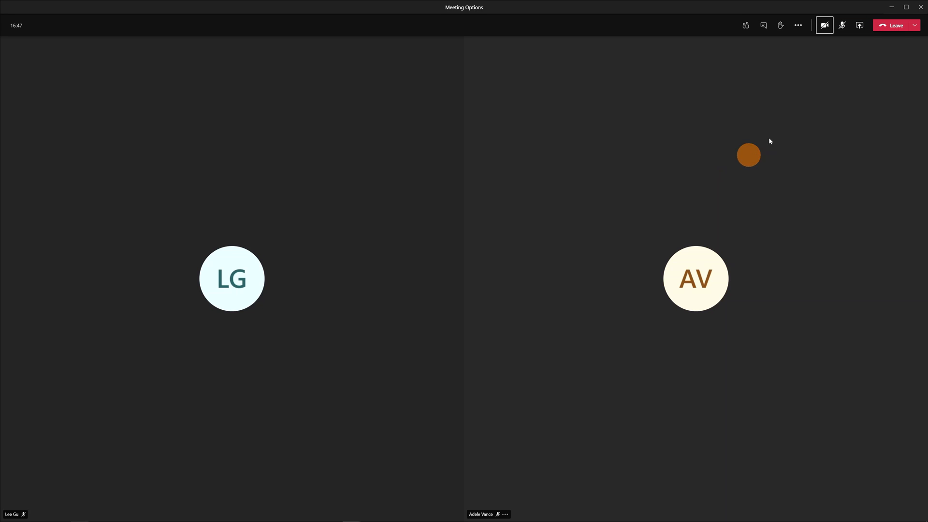
- Choose a custom background effect, preview it, then apply it and turn on video
left_click(798, 25)
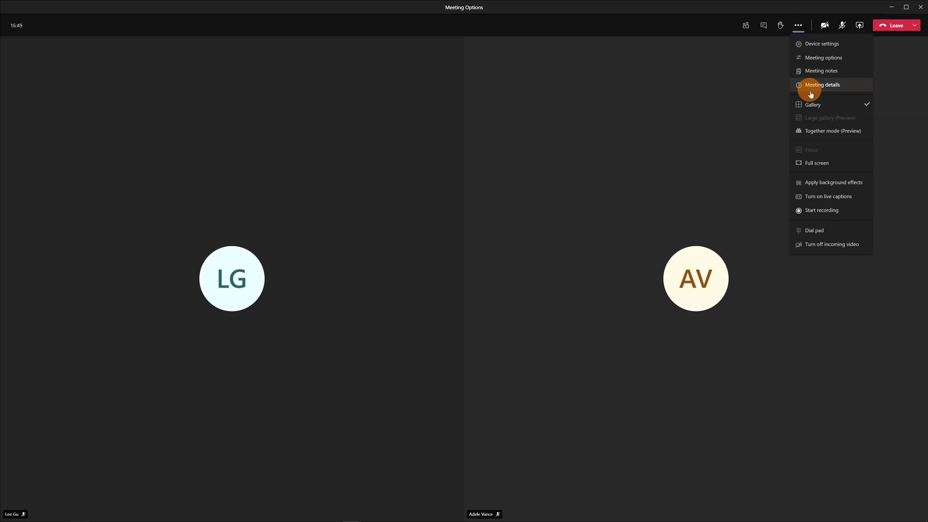
mouse_move(818, 183)
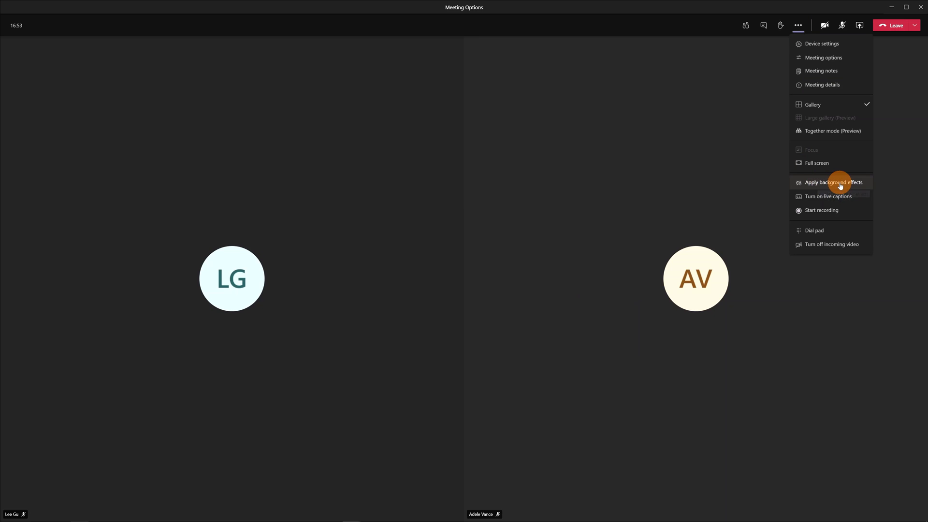
left_click(834, 182)
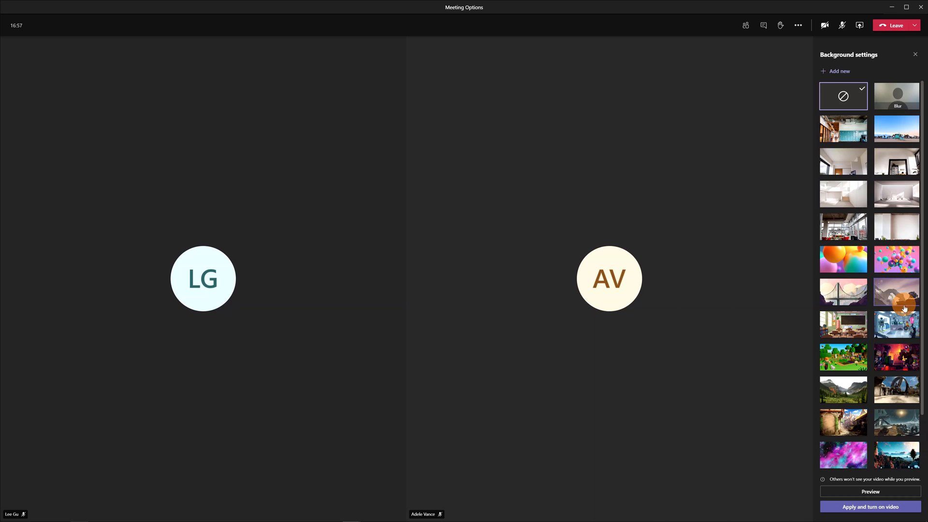
scroll("down", 3)
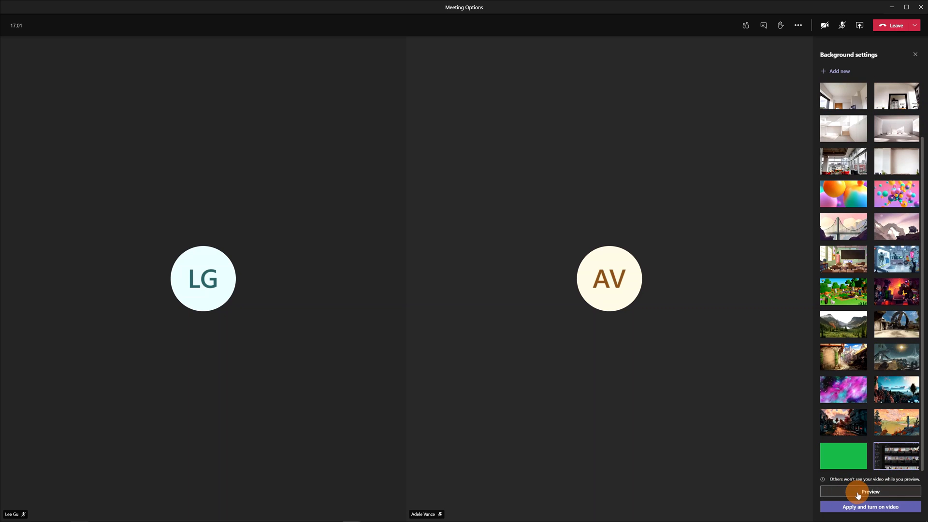
left_click(869, 492)
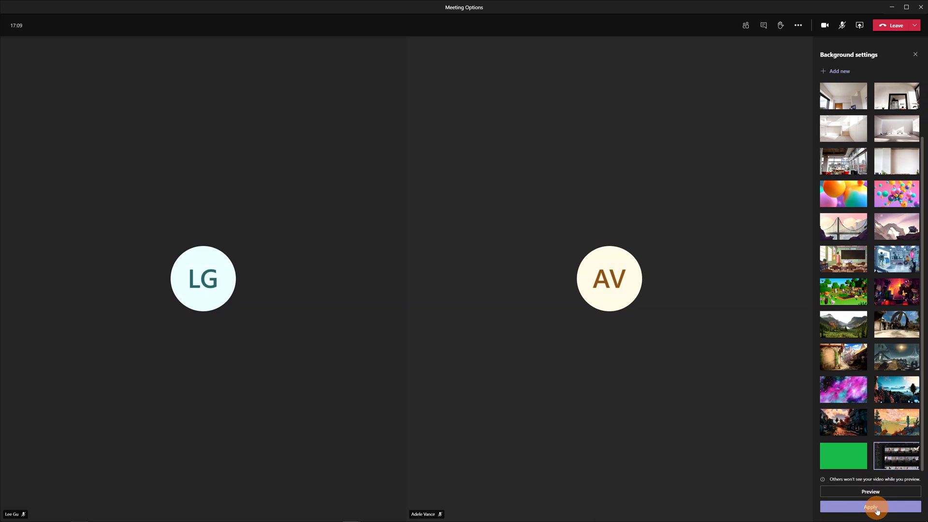
left_click(870, 506)
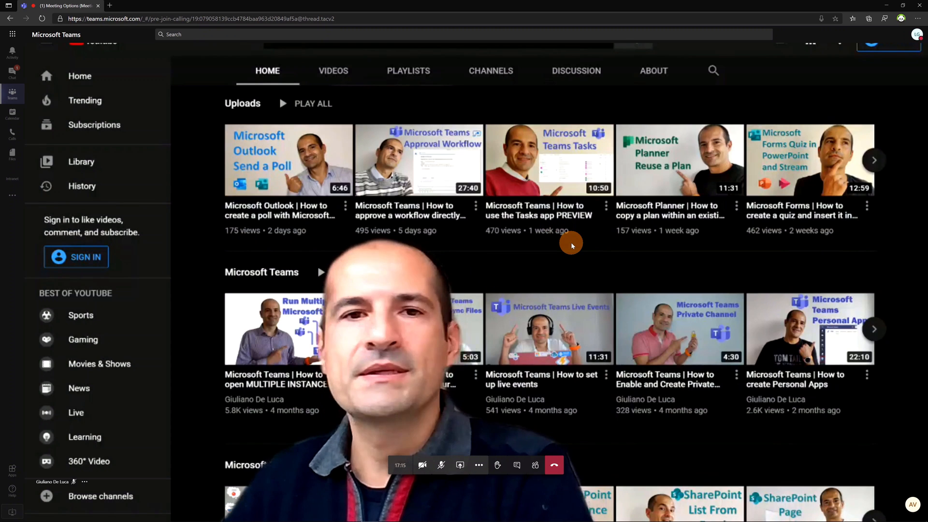
mouse_move(770, 88)
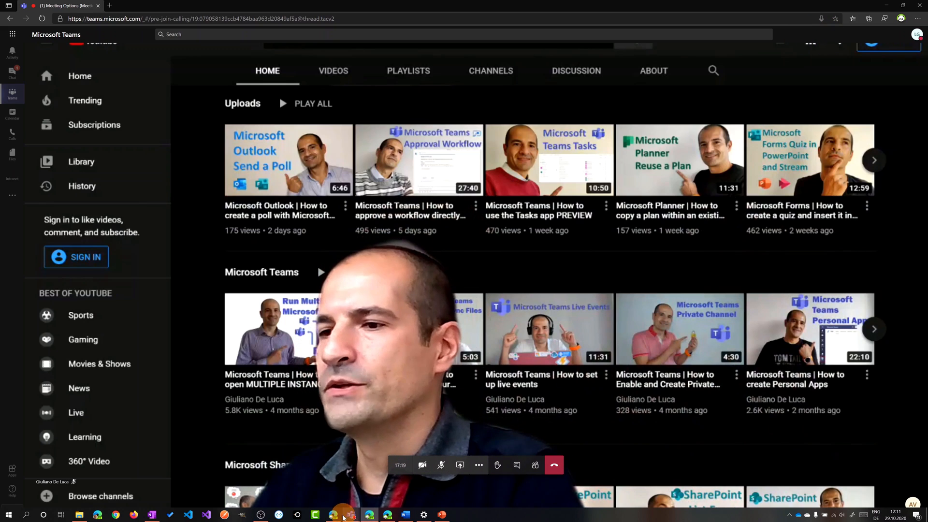
- Switch back from Edge to the desktop meeting window via the taskbar
left_click(351, 514)
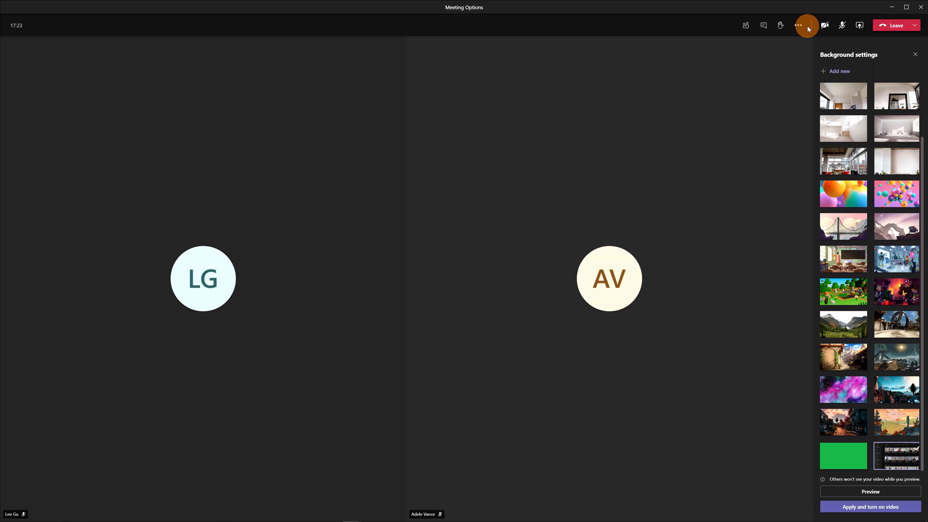
- Turn on live captions from More actions and close the Background settings panel
left_click(798, 25)
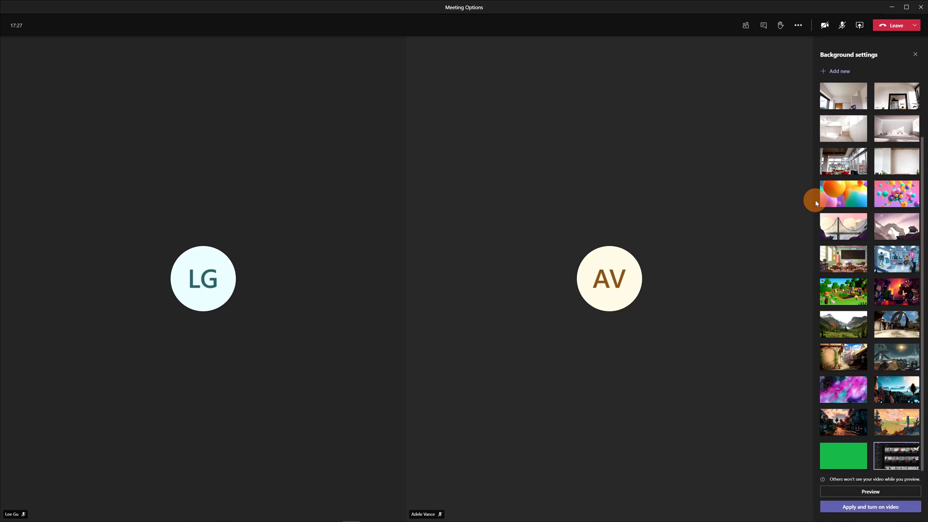
mouse_move(799, 71)
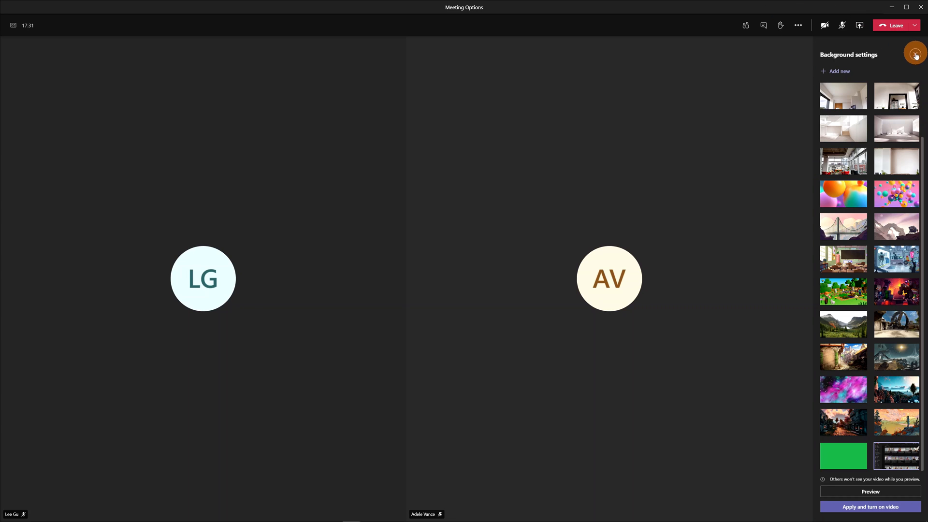
left_click(798, 25)
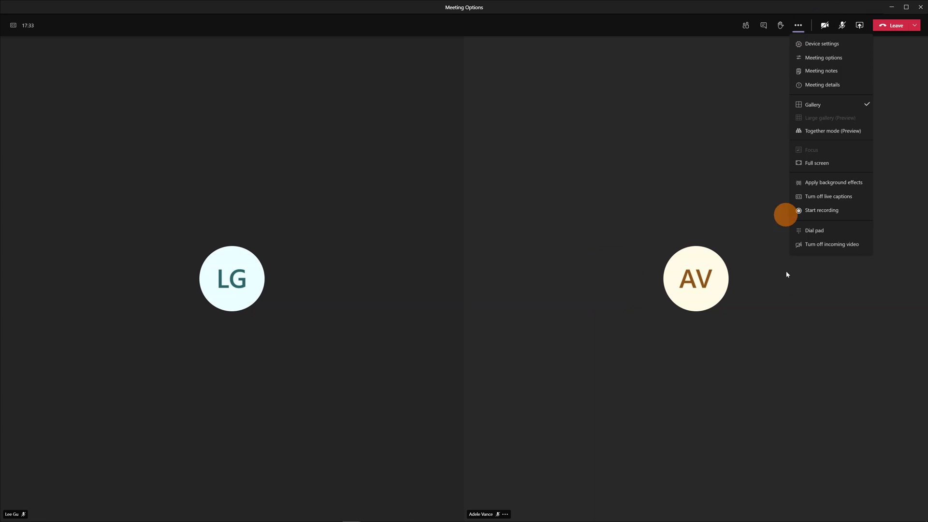
mouse_move(831, 209)
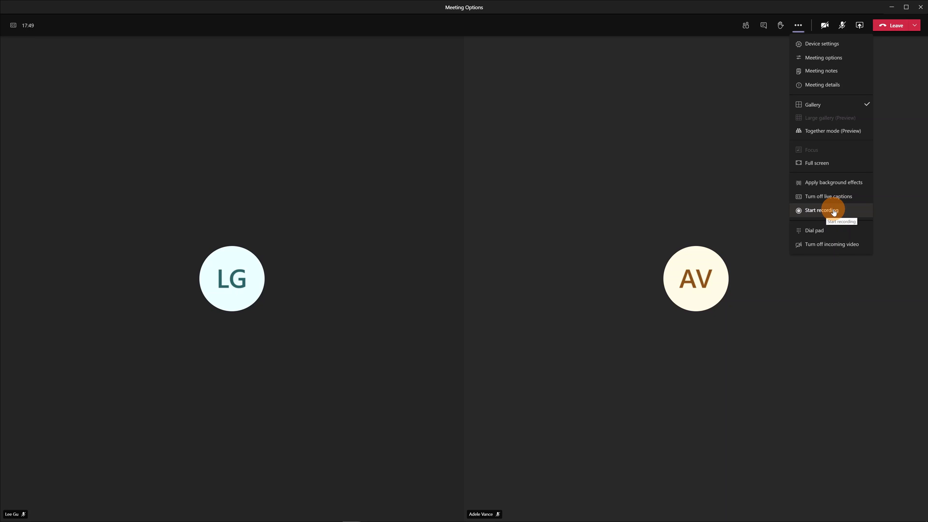
mouse_move(756, 205)
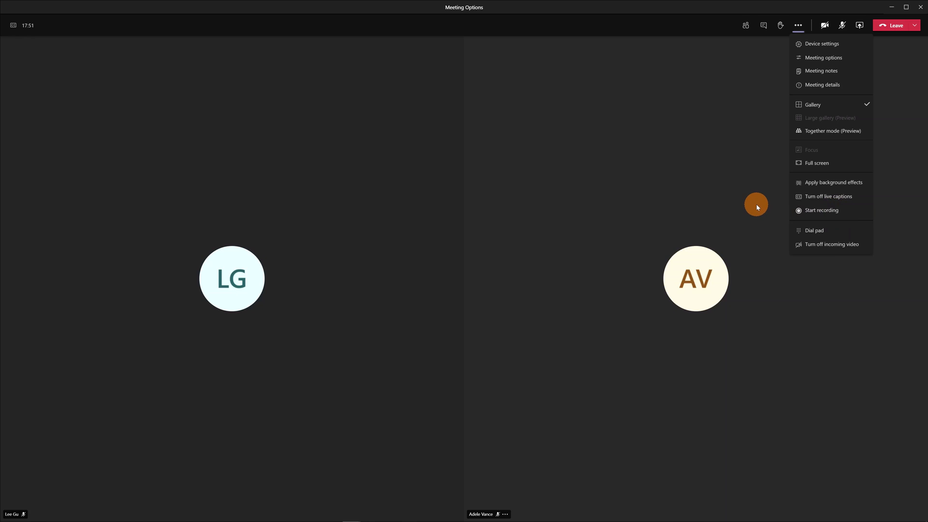